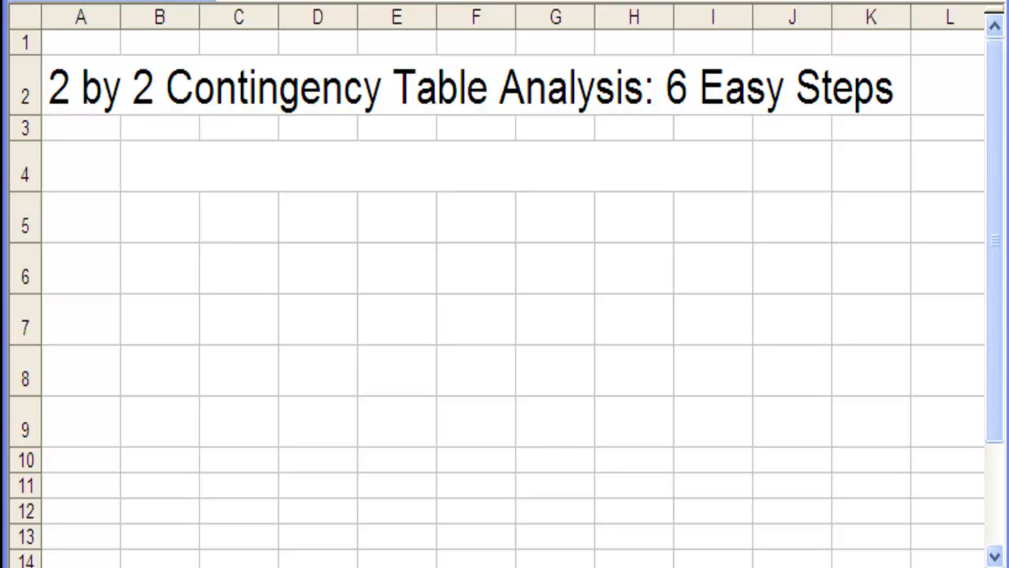
Point out the Handedness heading, the Dyslexia row label and the Yes category.
{"action": "left_click", "coordinate": [946, 537]}
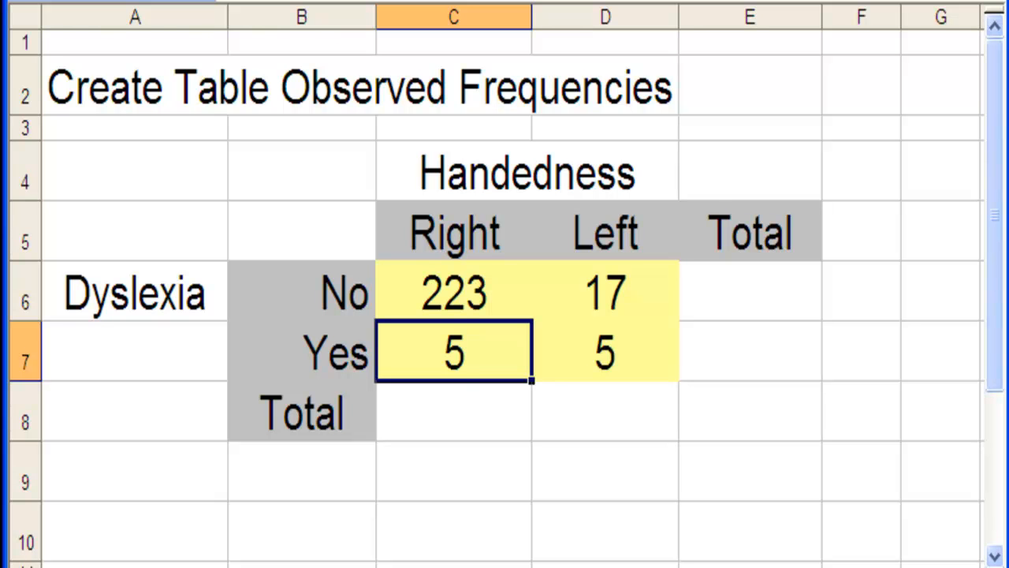
{"action": "mouse_move", "coordinate": [449, 174]}
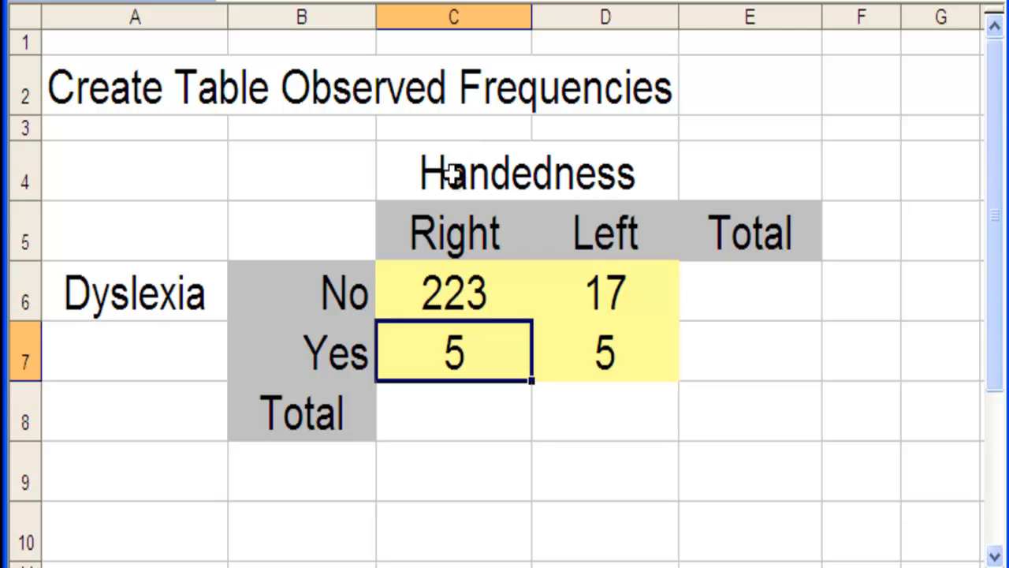
{"action": "left_click", "coordinate": [527, 172]}
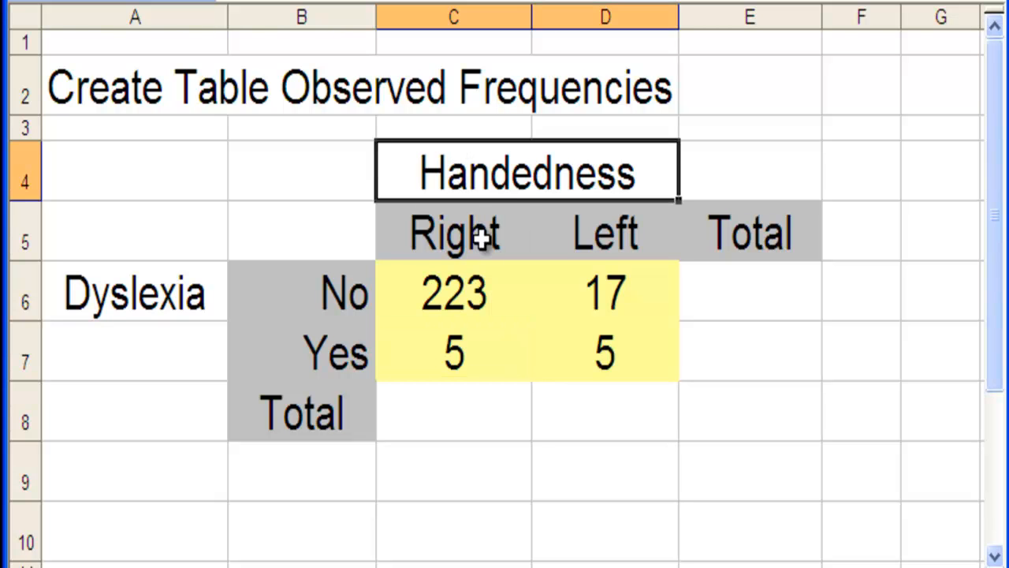
{"action": "mouse_move", "coordinate": [165, 295]}
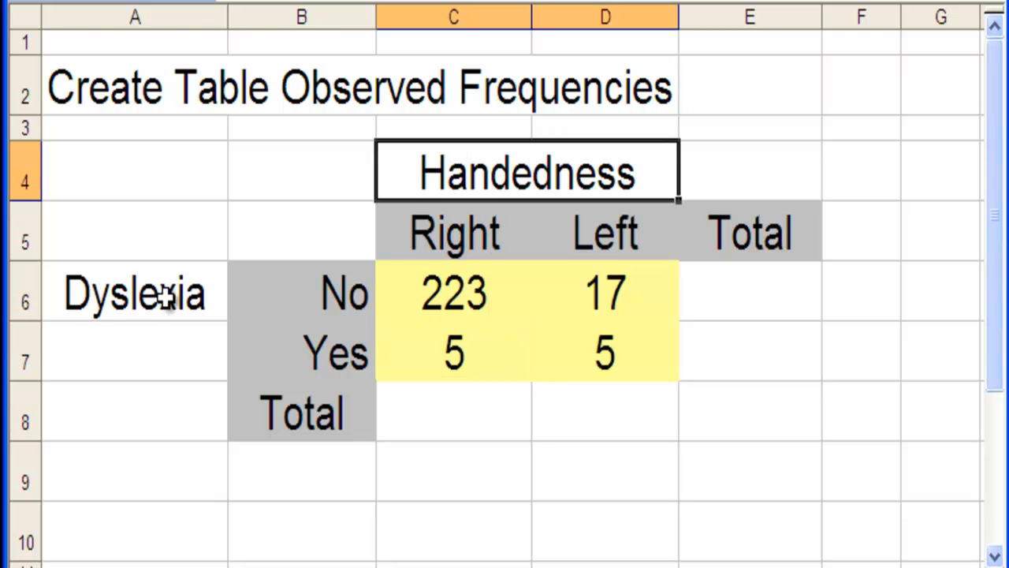
{"action": "left_click", "coordinate": [134, 294]}
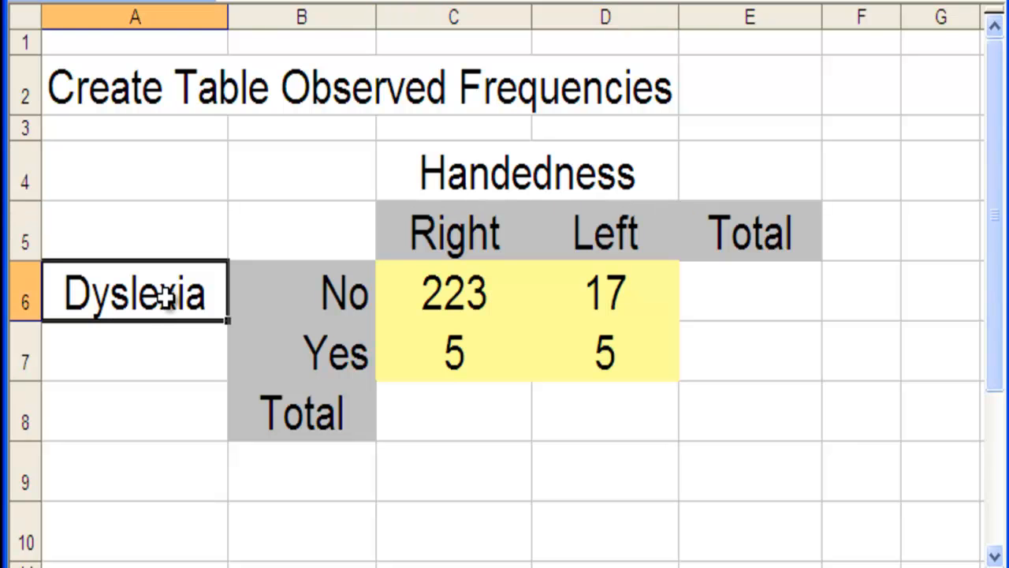
{"action": "left_click", "coordinate": [605, 232]}
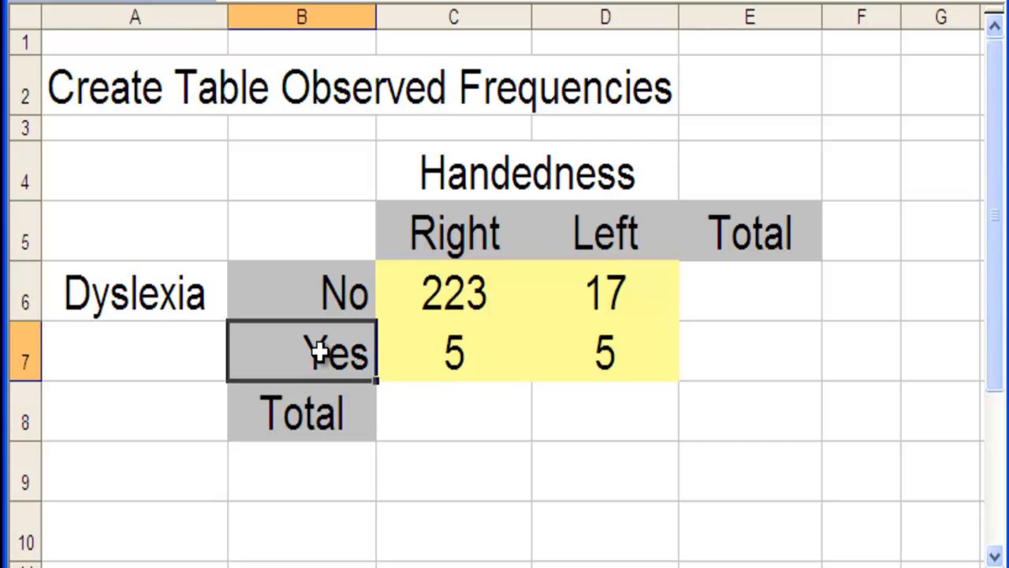
{"action": "mouse_move", "coordinate": [477, 323]}
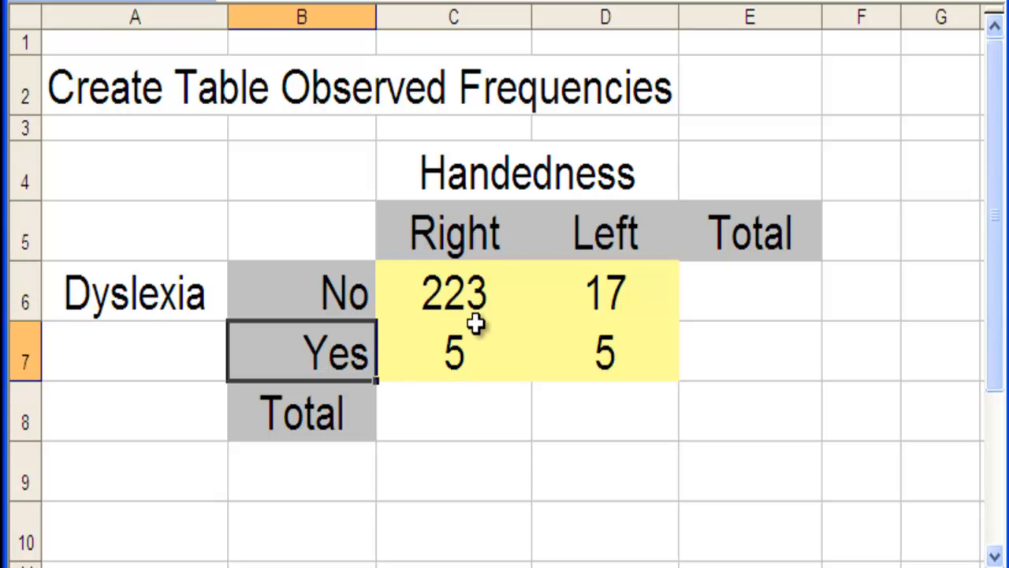
Point out the observed counts 223 and 5 and pick cells C6 and C7.
{"action": "left_click", "coordinate": [453, 293]}
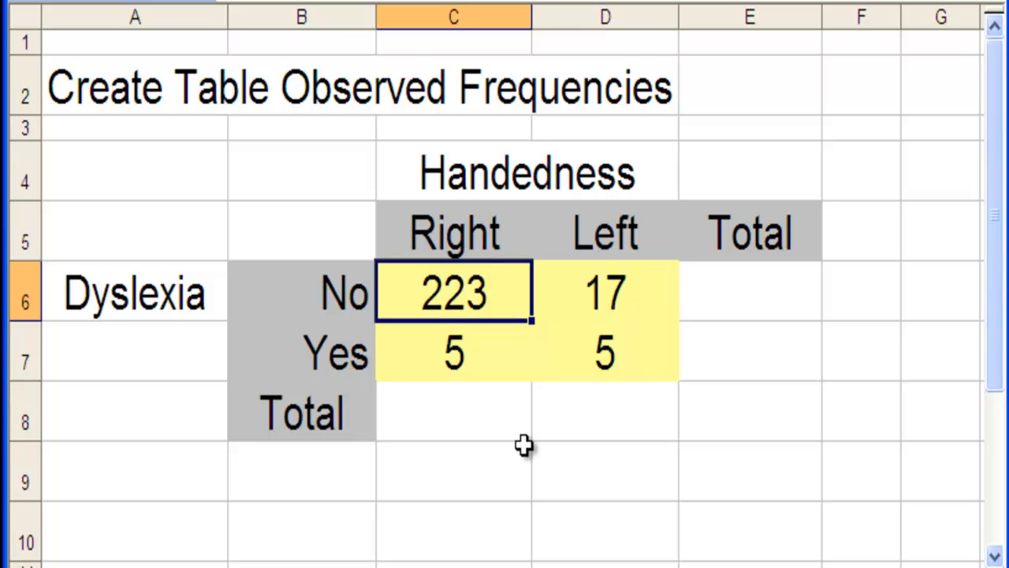
{"action": "mouse_move", "coordinate": [457, 324]}
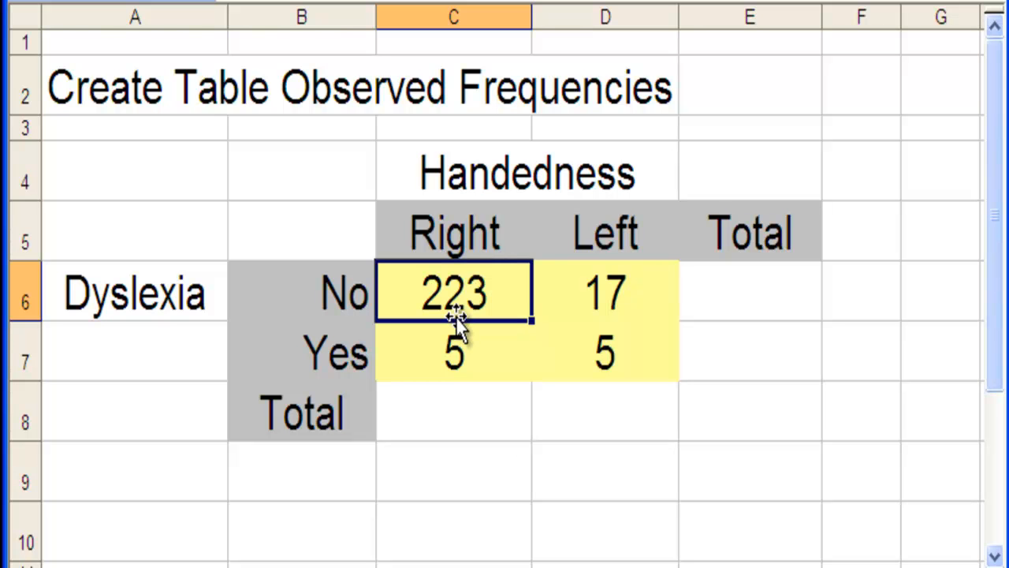
{"action": "mouse_move", "coordinate": [335, 296]}
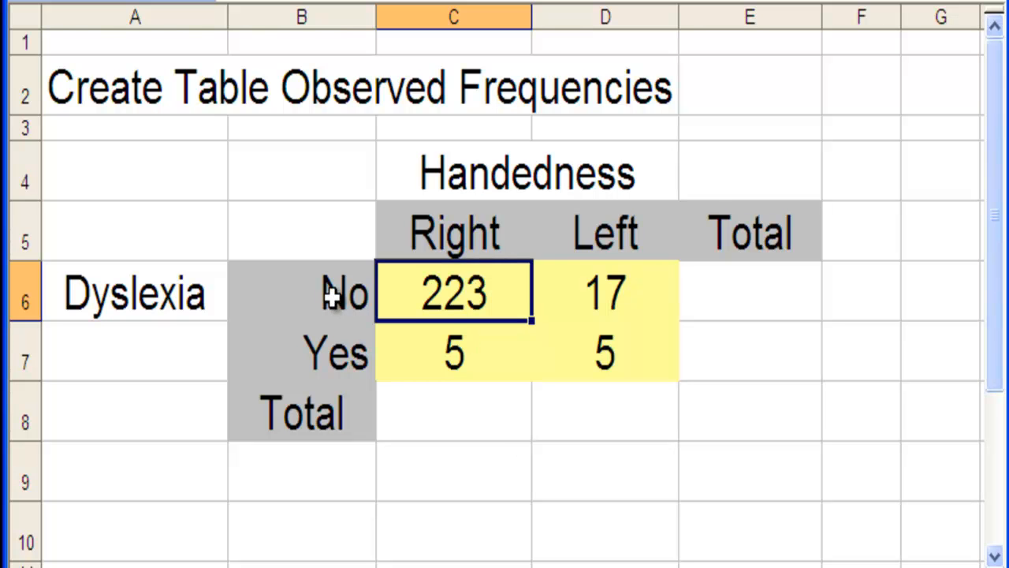
{"action": "left_click", "coordinate": [301, 292]}
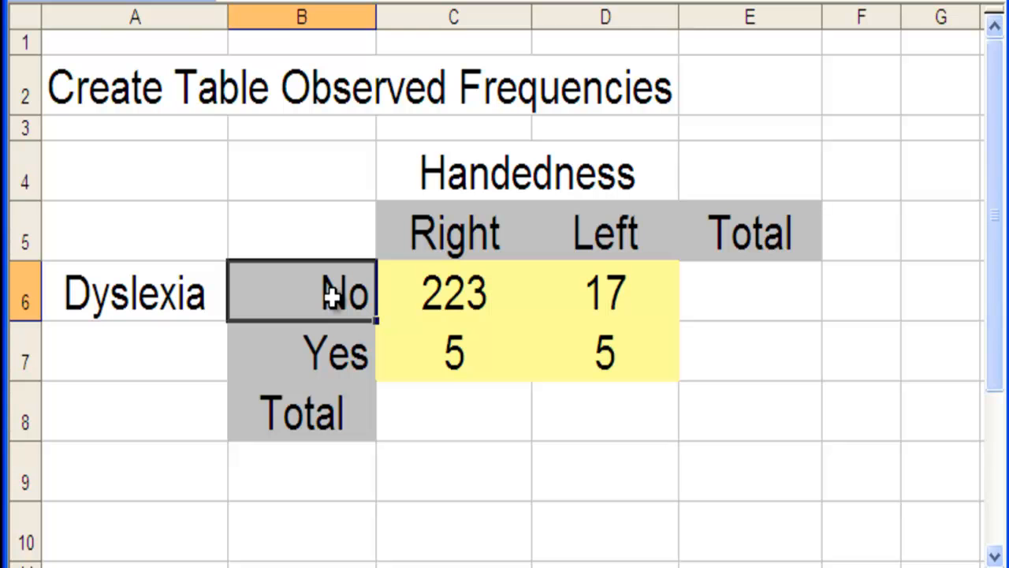
{"action": "mouse_move", "coordinate": [457, 296]}
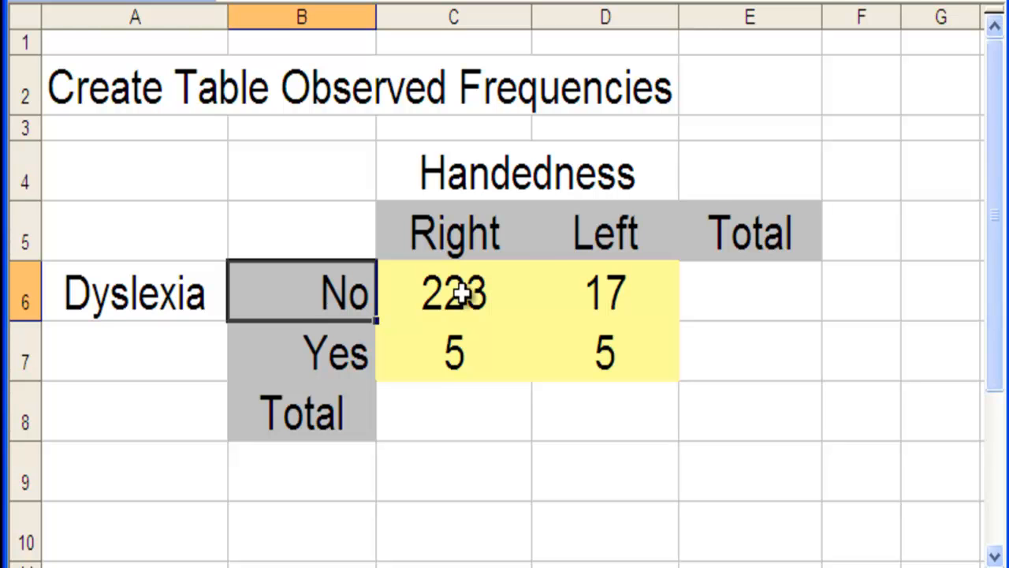
{"action": "left_click", "coordinate": [453, 293]}
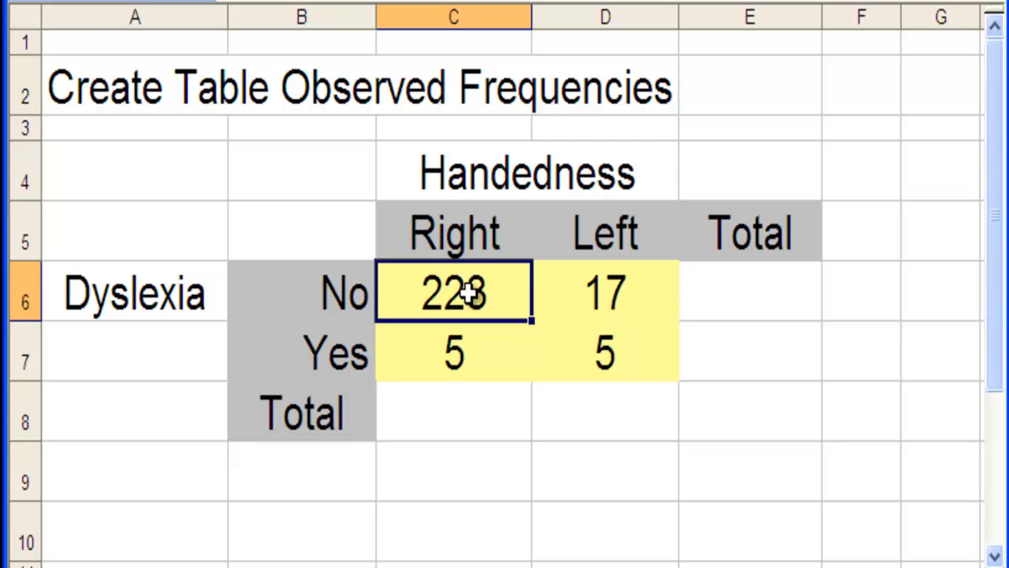
{"action": "left_click", "coordinate": [452, 352]}
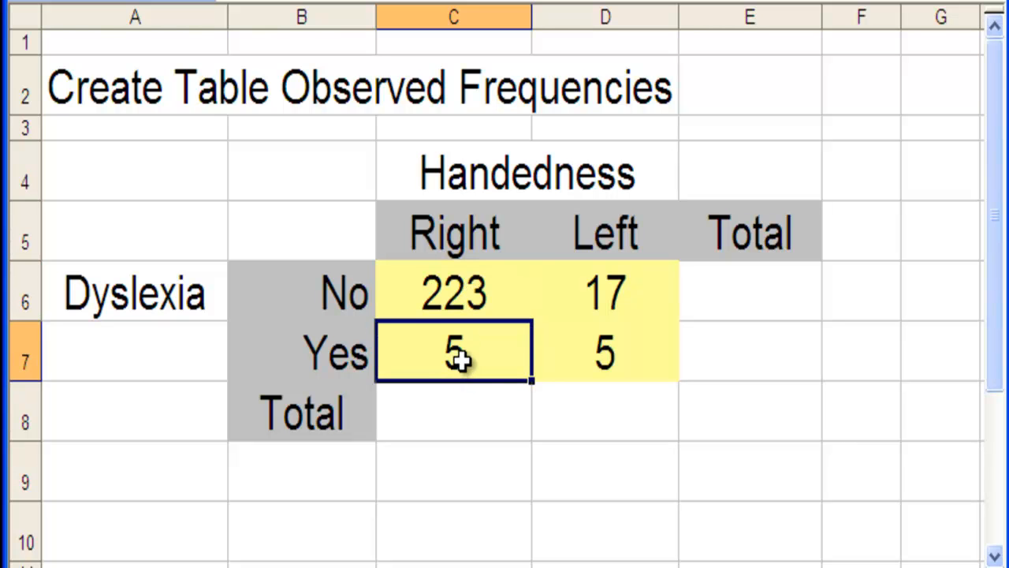
{"action": "mouse_move", "coordinate": [485, 361]}
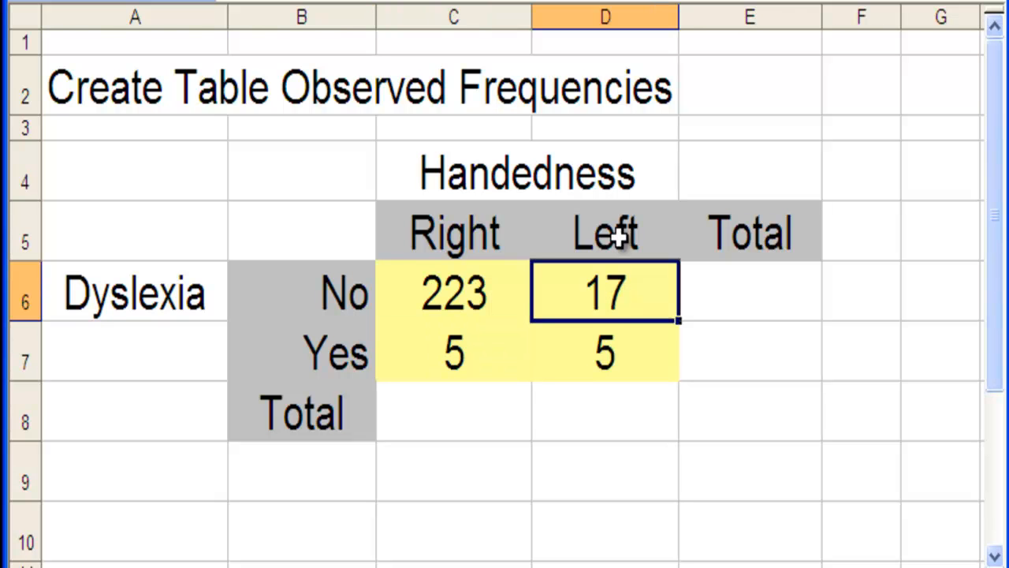
{"action": "left_click", "coordinate": [302, 292]}
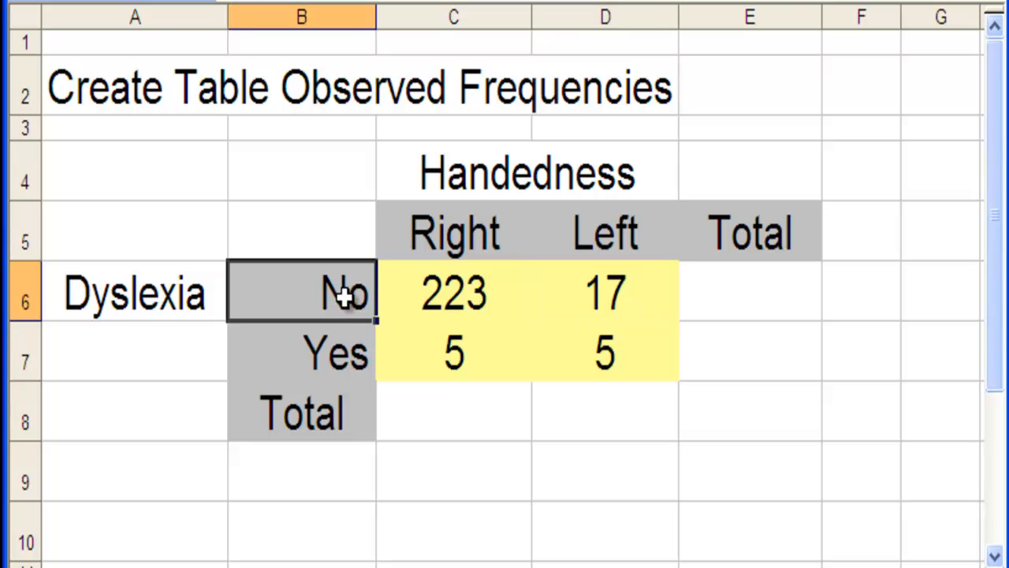
{"action": "left_click", "coordinate": [604, 292]}
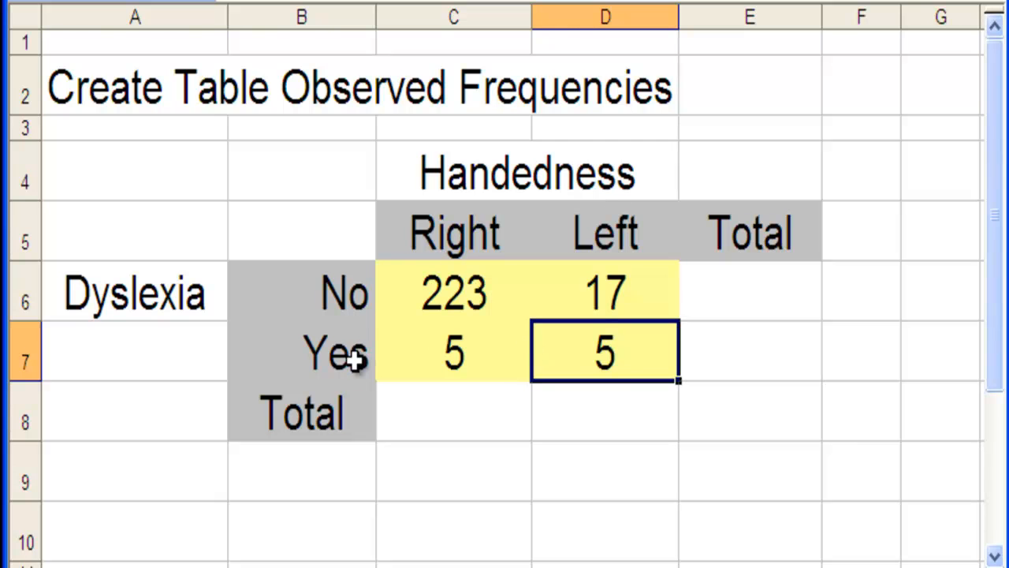
{"action": "mouse_move", "coordinate": [618, 355]}
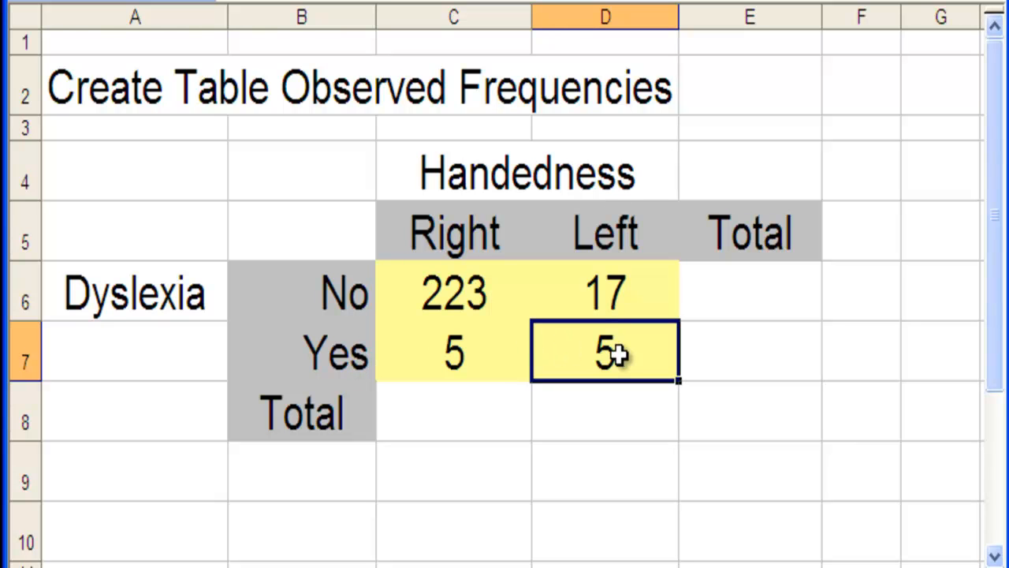
{"action": "mouse_move", "coordinate": [434, 274]}
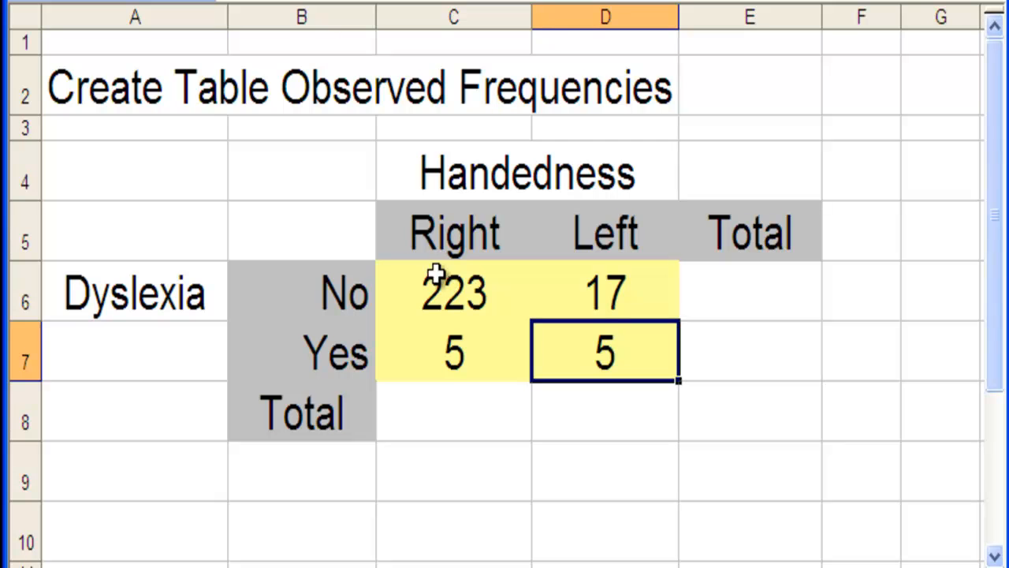
{"action": "mouse_move", "coordinate": [559, 402]}
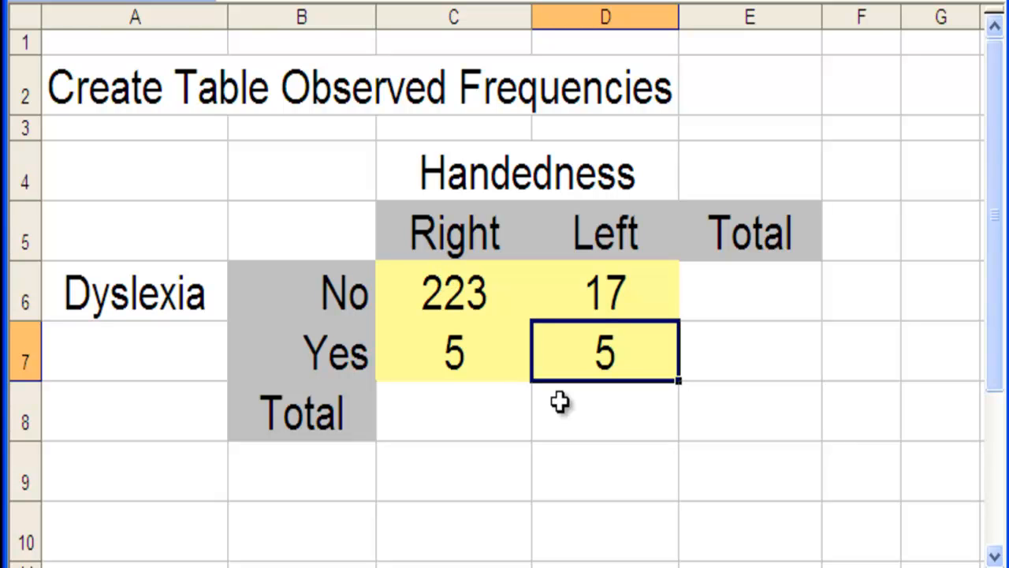
{"action": "mouse_move", "coordinate": [572, 346]}
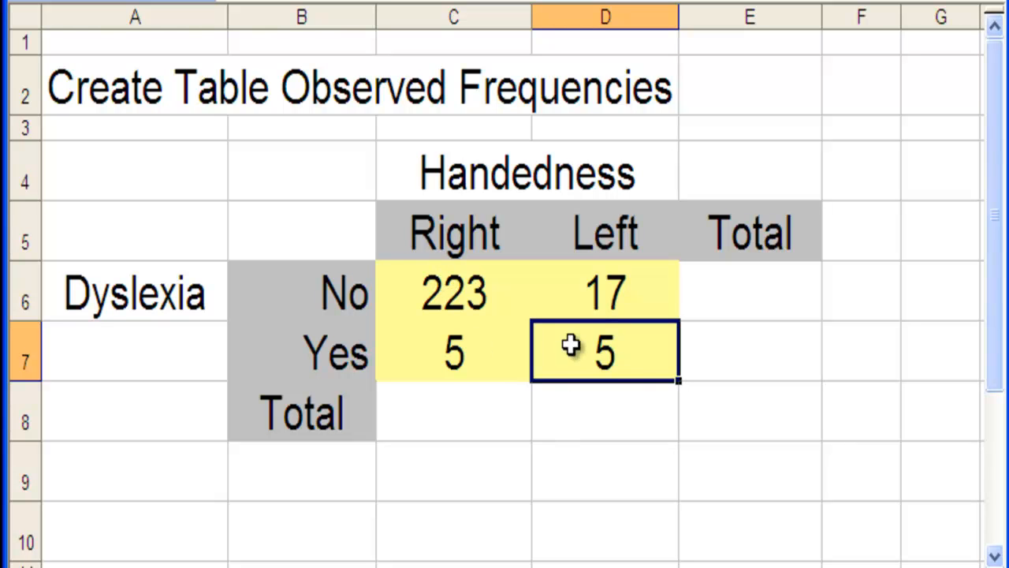
{"action": "mouse_move", "coordinate": [611, 327]}
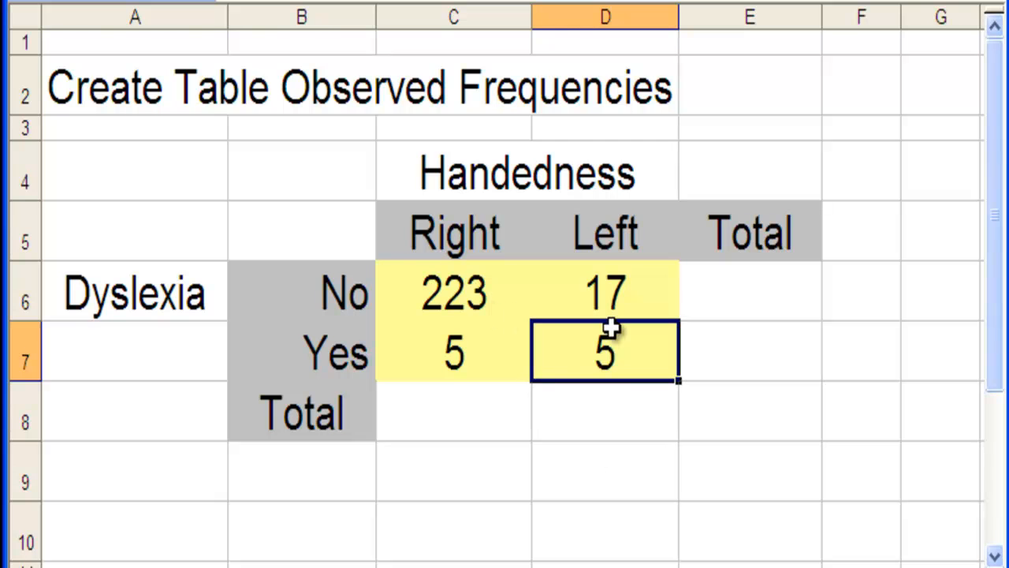
{"action": "mouse_move", "coordinate": [500, 353]}
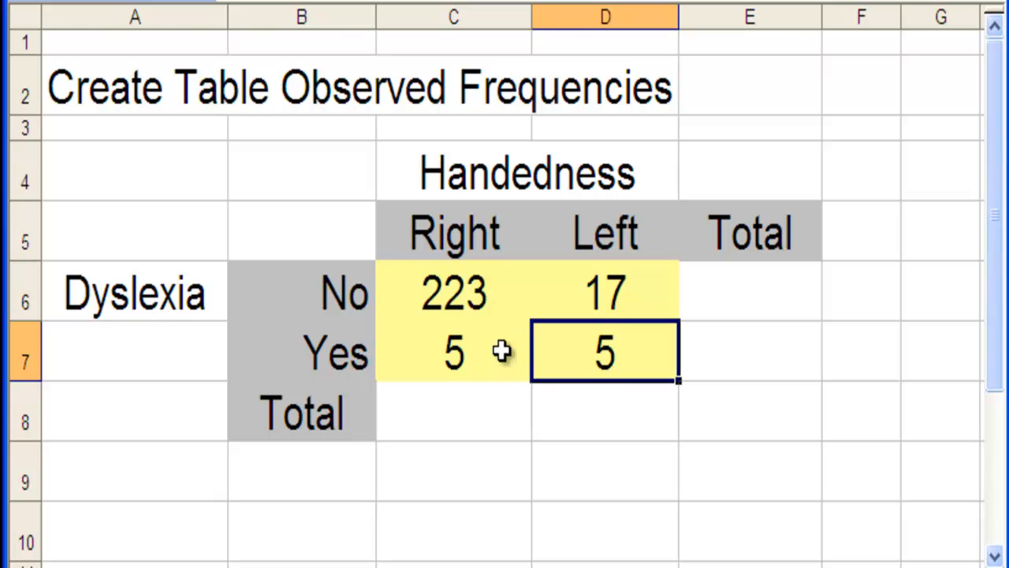
{"action": "left_click", "coordinate": [453, 352]}
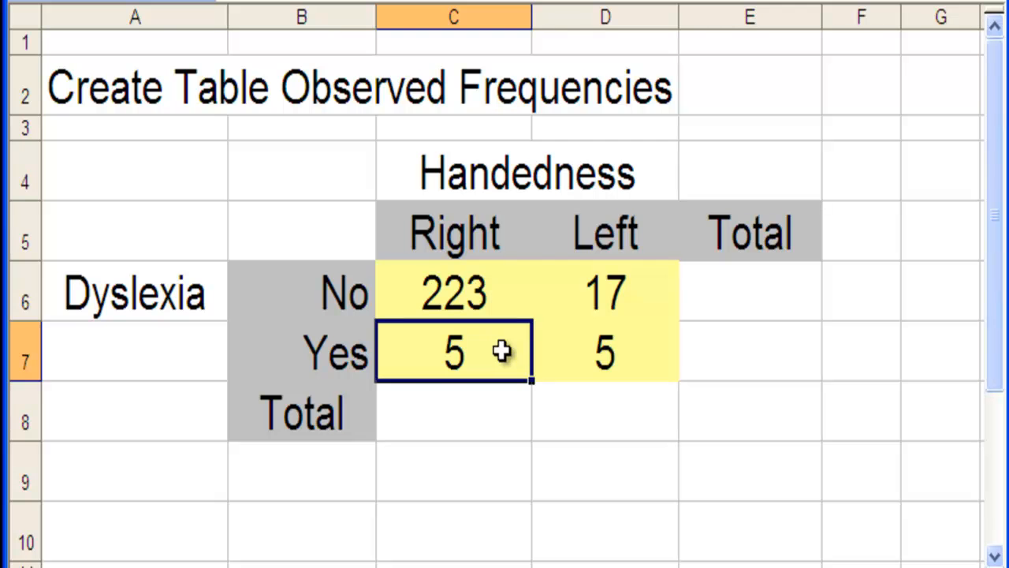
{"action": "left_click", "coordinate": [453, 293]}
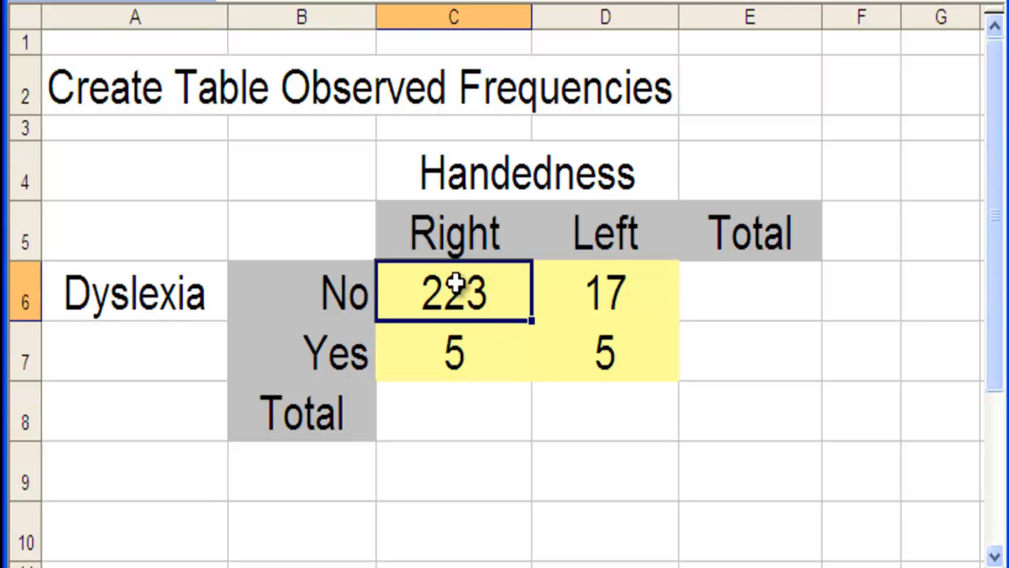
{"action": "left_click", "coordinate": [453, 352]}
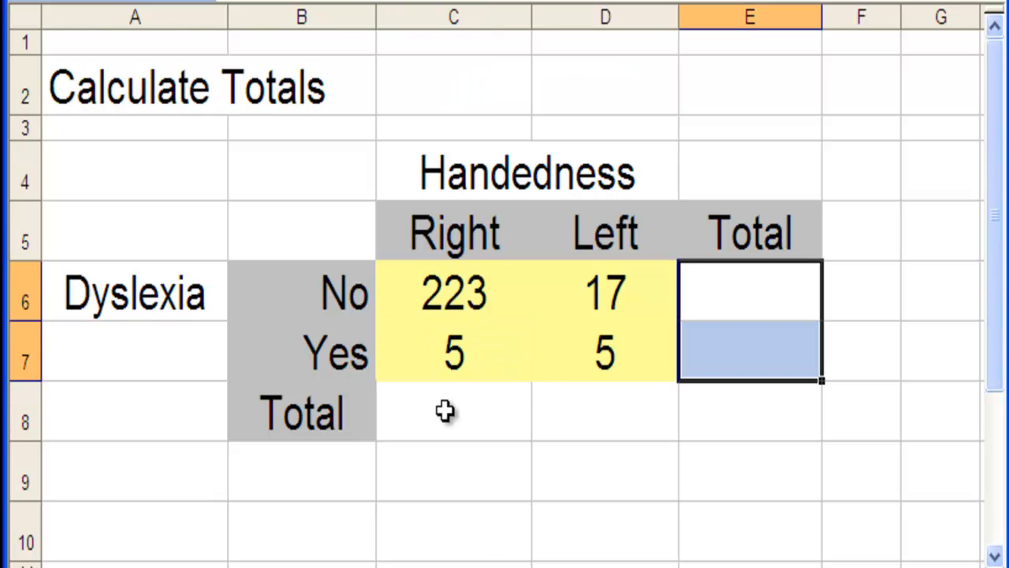
Fill the Right and Left column totals, 228 and 22, in C8 and D8.
{"action": "left_click", "coordinate": [604, 410]}
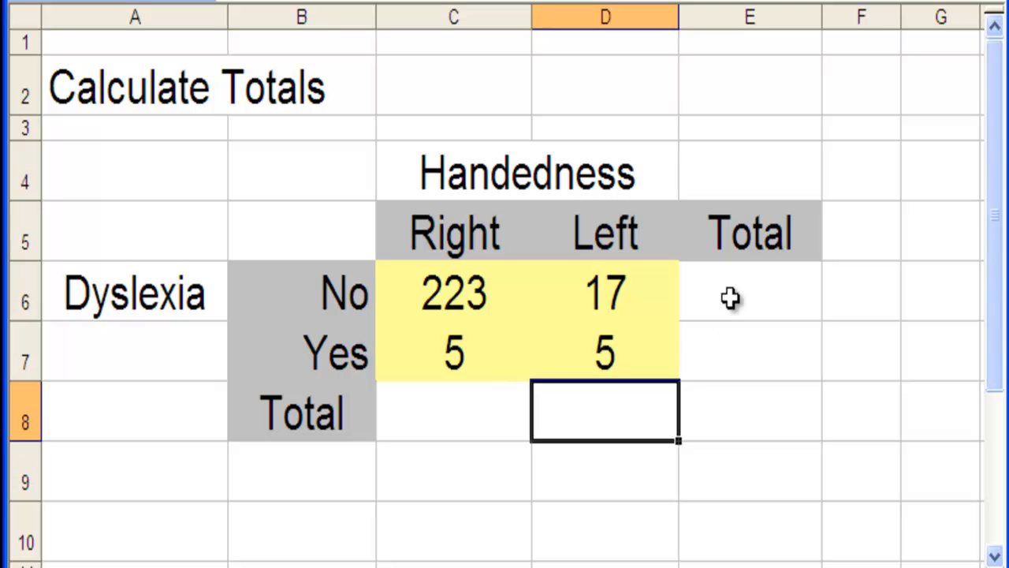
{"action": "left_click", "coordinate": [749, 410]}
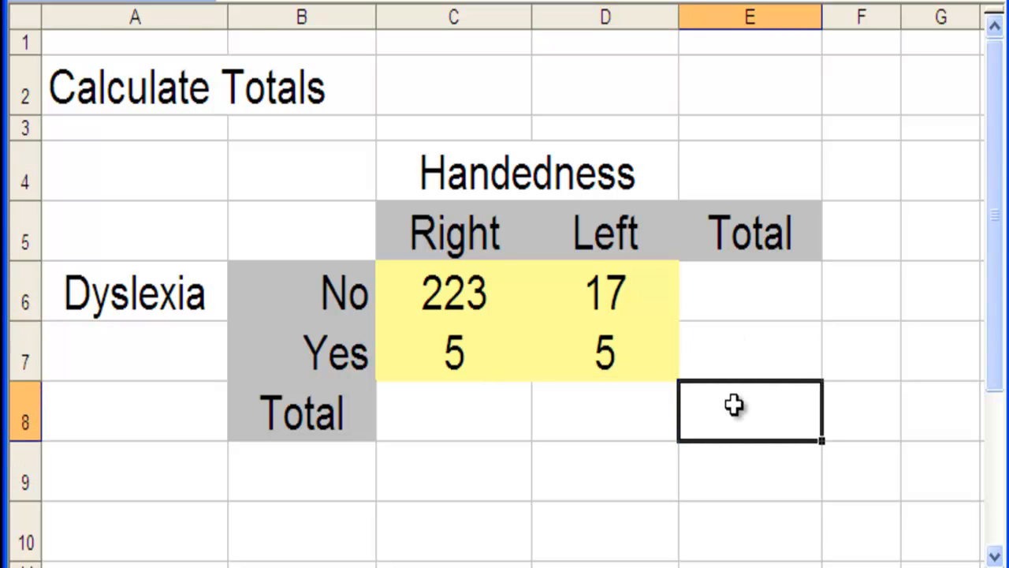
{"action": "left_click", "coordinate": [453, 410]}
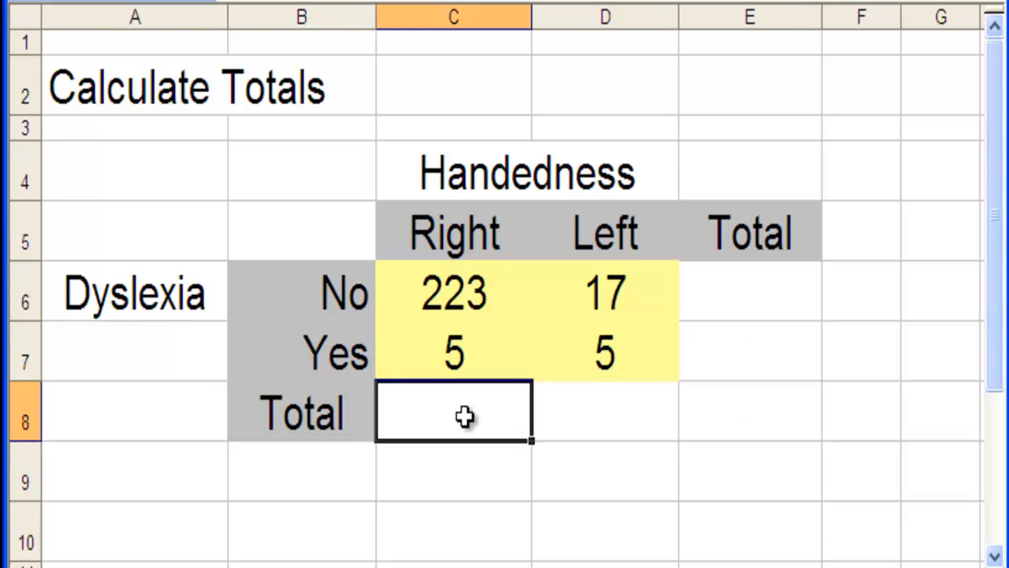
{"action": "left_click", "coordinate": [453, 294]}
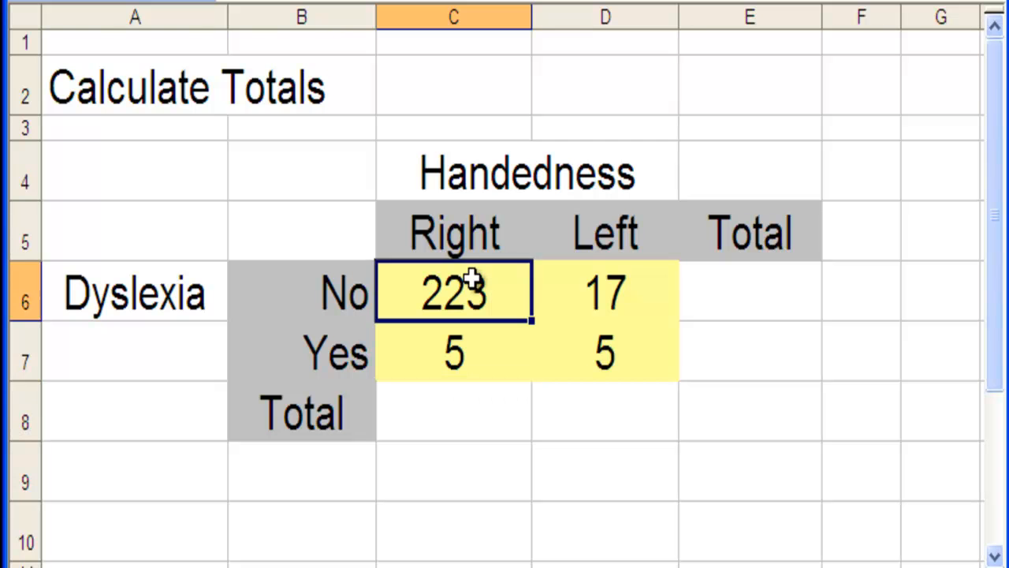
{"action": "left_click", "coordinate": [454, 410]}
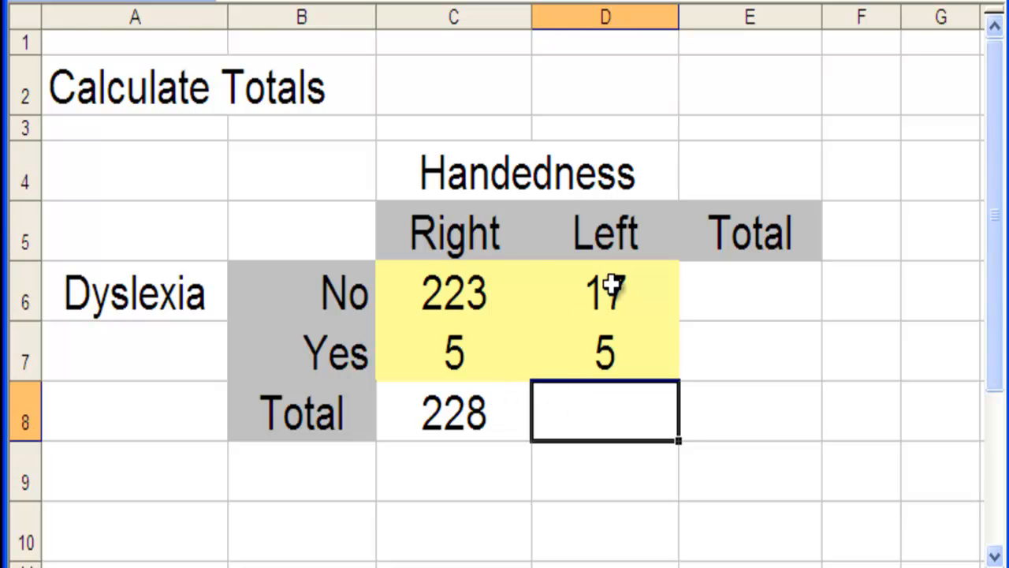
{"action": "left_click", "coordinate": [605, 292]}
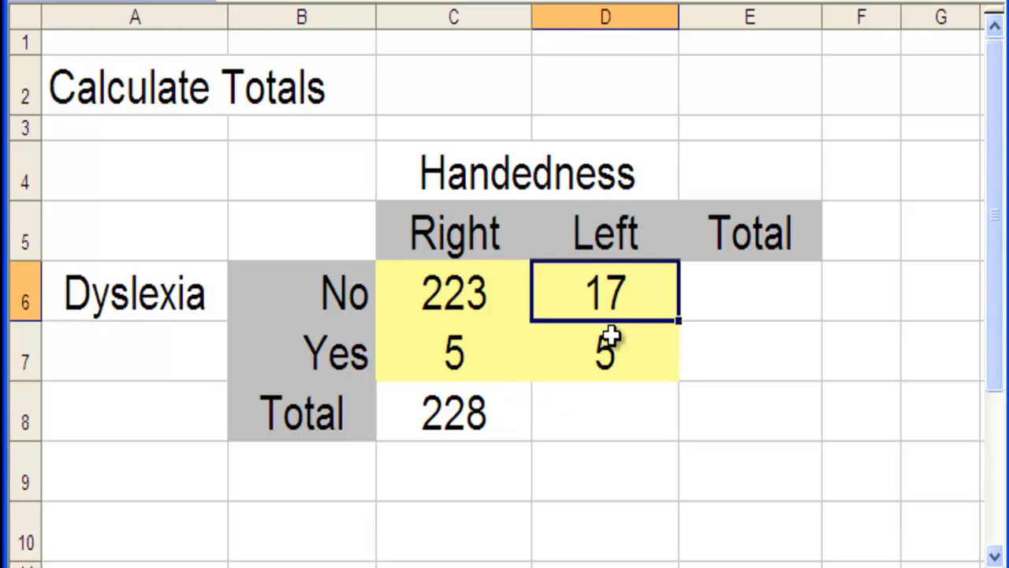
{"action": "left_click", "coordinate": [604, 413]}
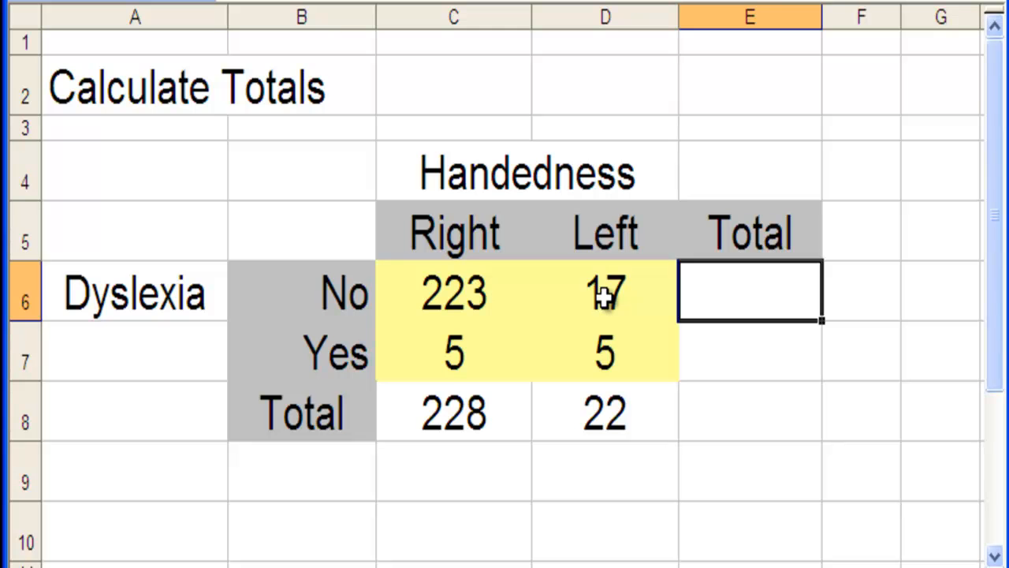
Enter row totals 240 and 10, then grand total 250 in E8.
{"action": "type", "text": "240"}
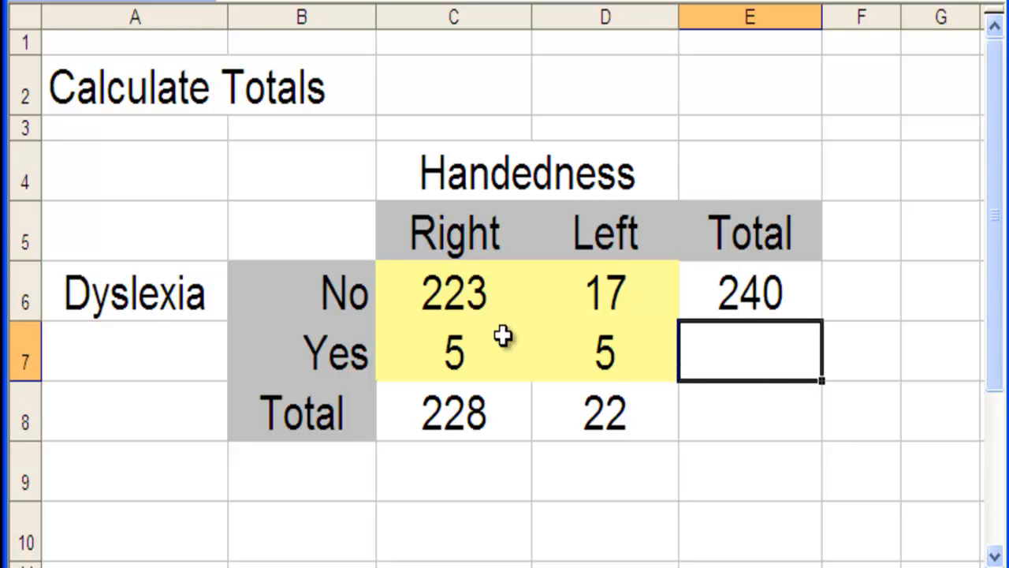
{"action": "type", "text": "10"}
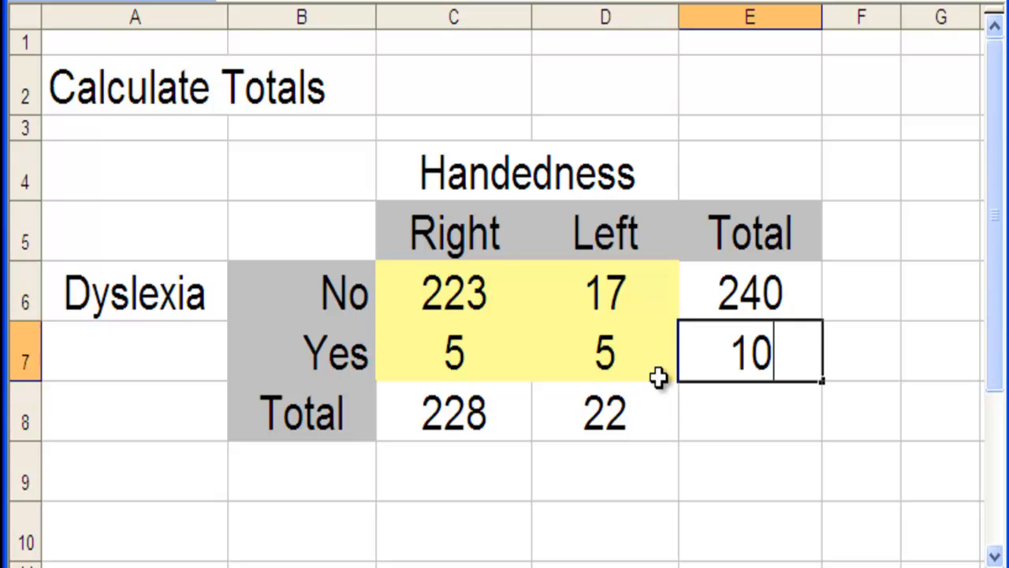
{"action": "left_click", "coordinate": [749, 412]}
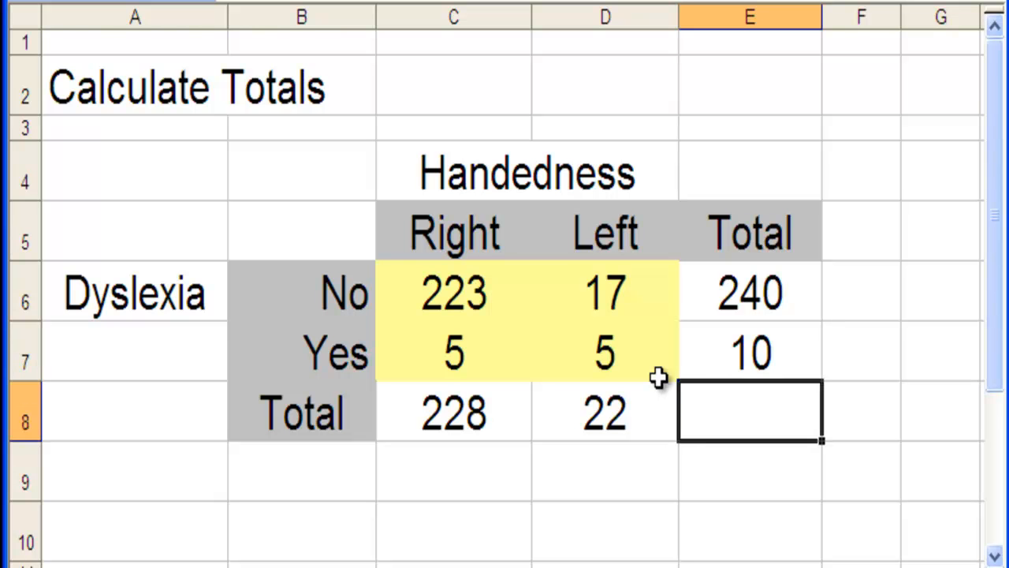
{"action": "left_click", "coordinate": [748, 293]}
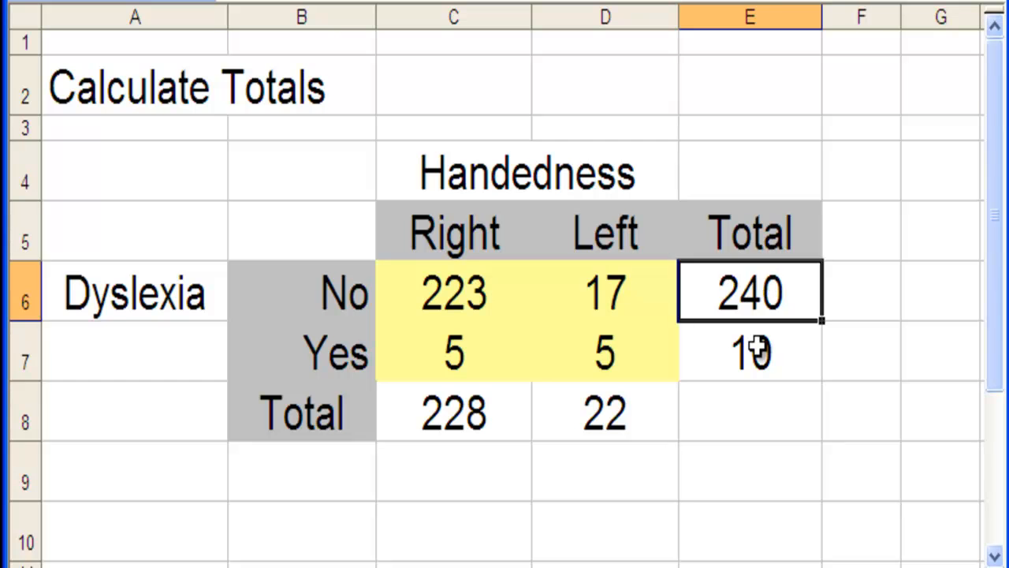
{"action": "left_click", "coordinate": [748, 412]}
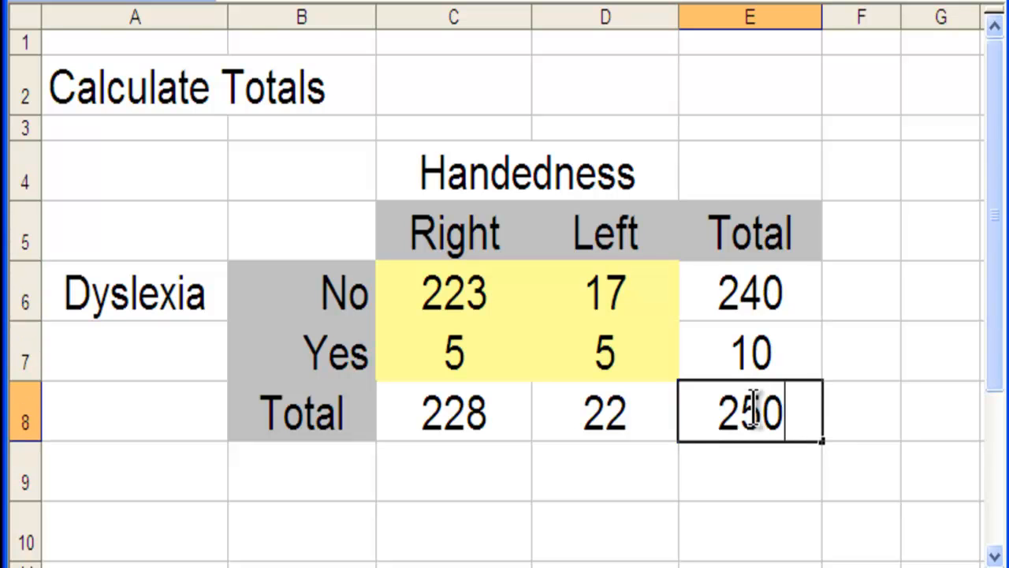
{"action": "left_click", "coordinate": [453, 412]}
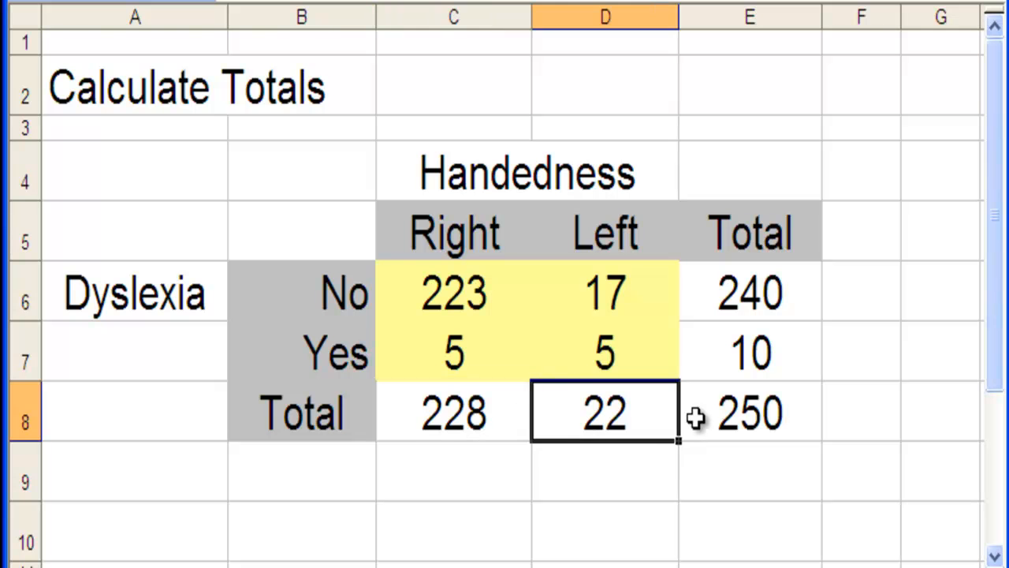
{"action": "left_click", "coordinate": [749, 412]}
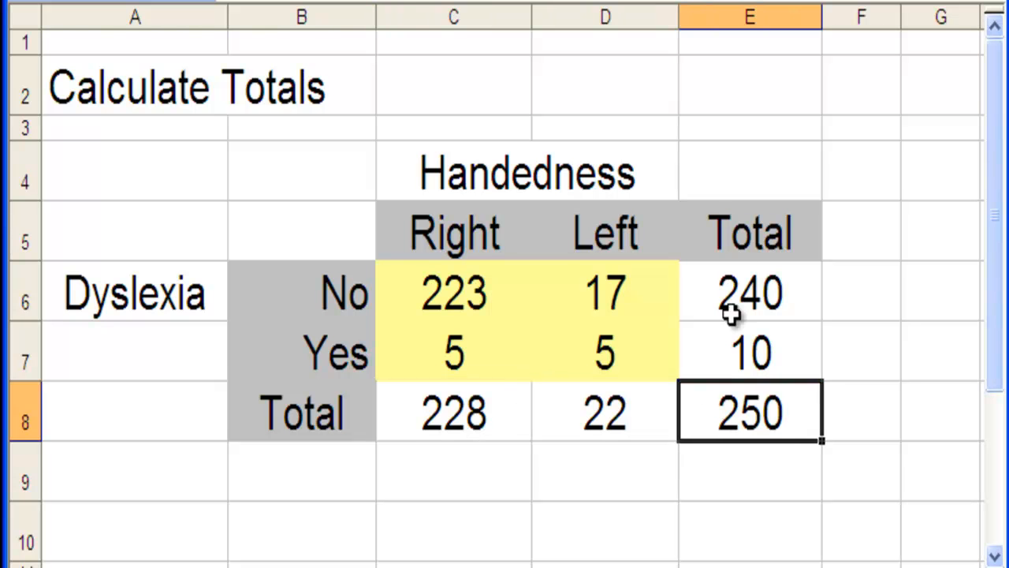
{"action": "mouse_move", "coordinate": [700, 409]}
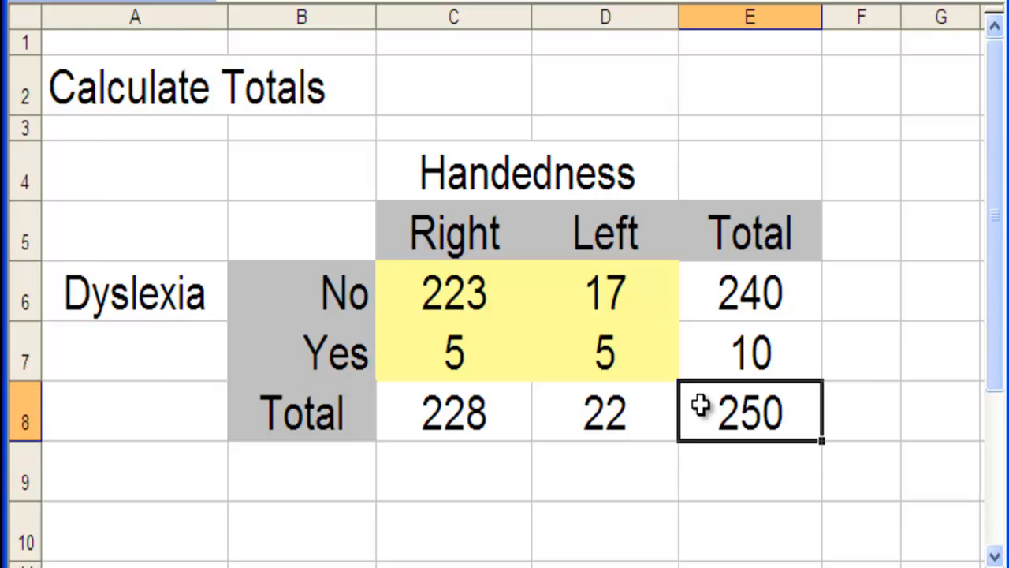
{"action": "mouse_move", "coordinate": [561, 461]}
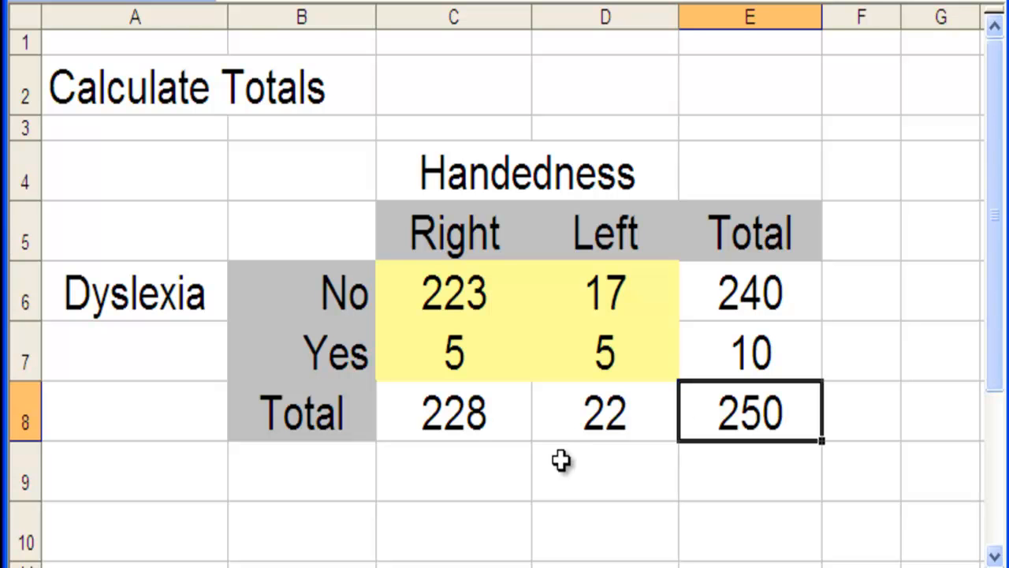
{"action": "mouse_move", "coordinate": [469, 378]}
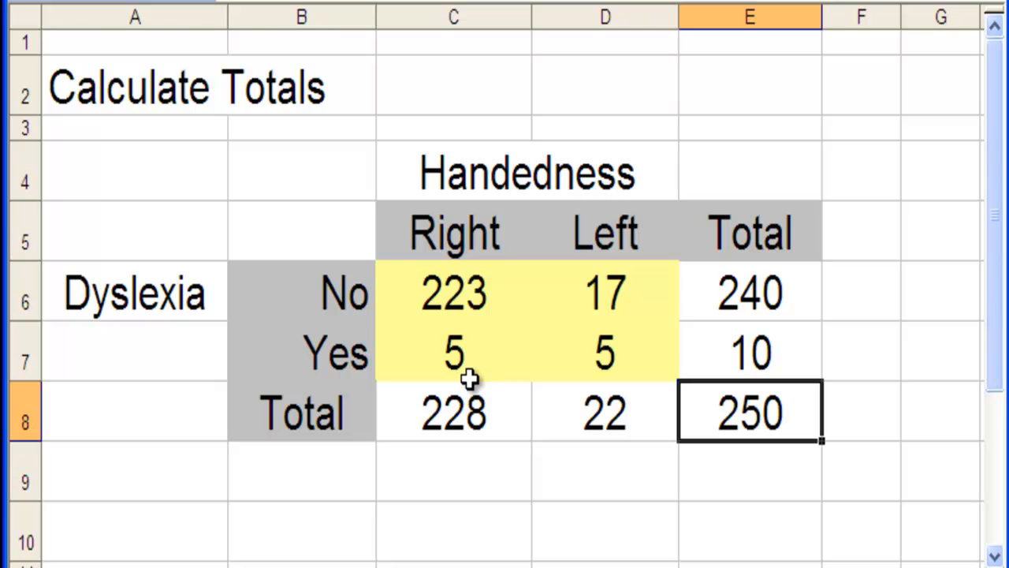
{"action": "mouse_move", "coordinate": [479, 446]}
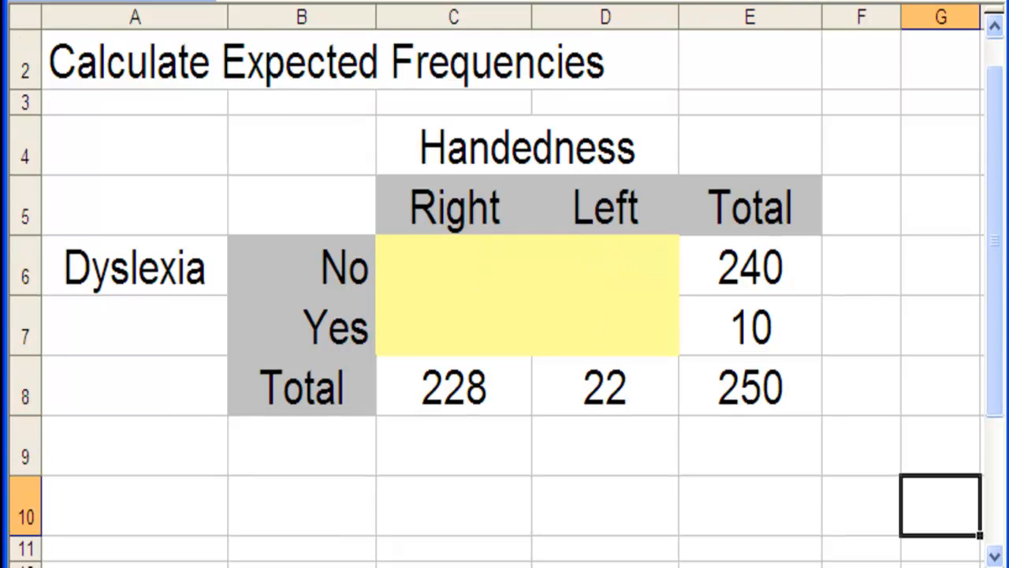
{"action": "mouse_move", "coordinate": [447, 284]}
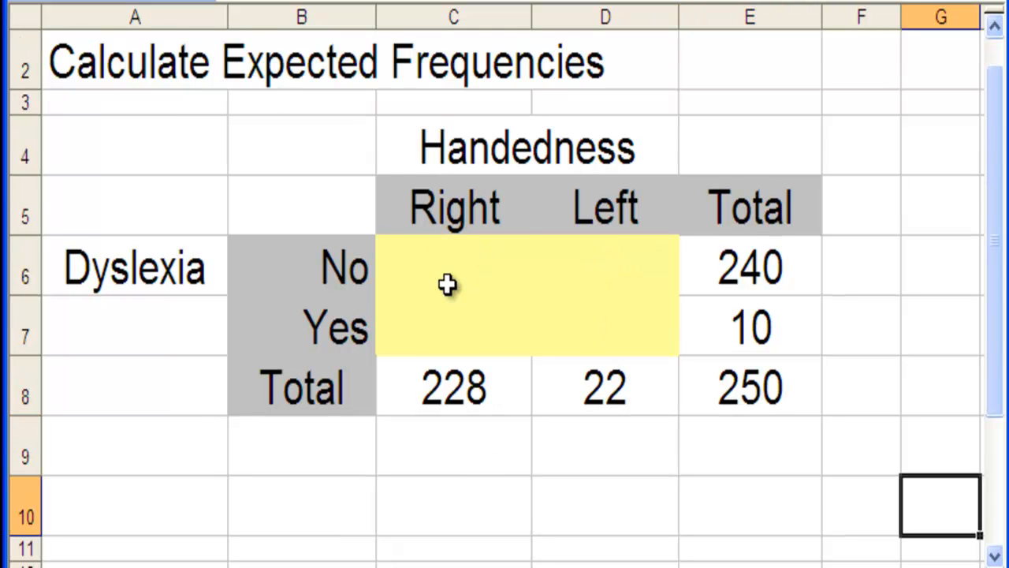
{"action": "left_click", "coordinate": [452, 266]}
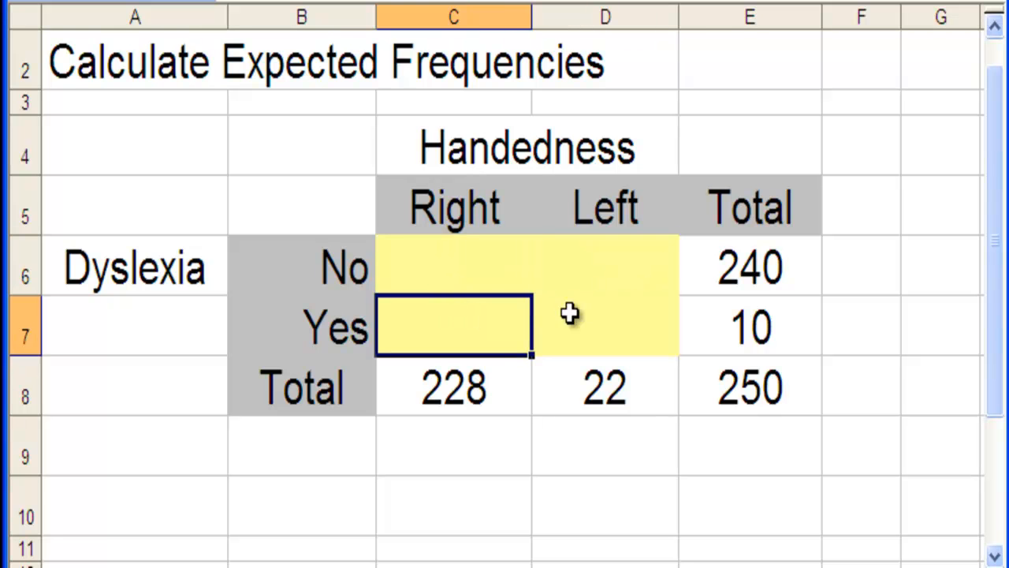
{"action": "left_click", "coordinate": [605, 327]}
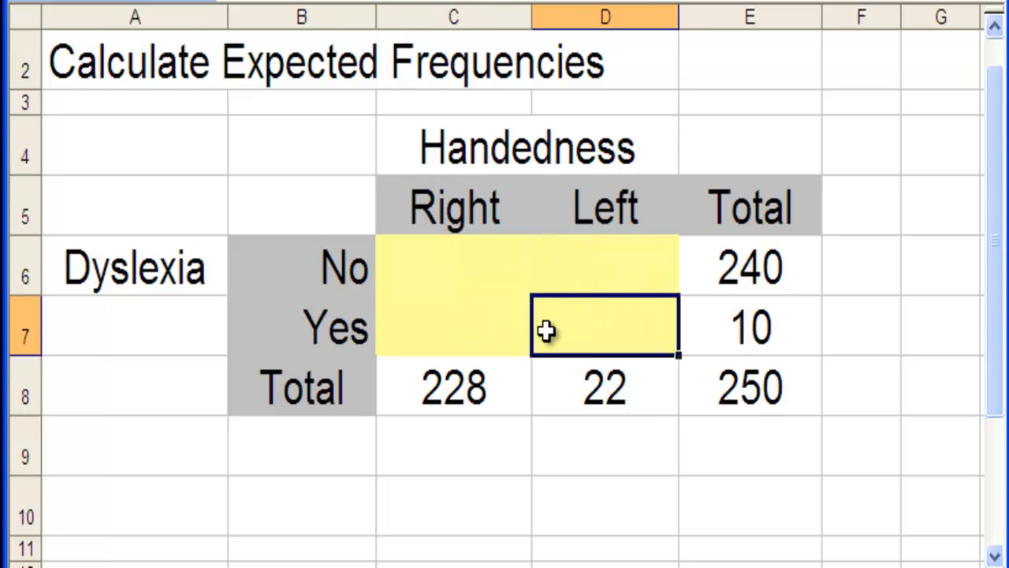
{"action": "left_click", "coordinate": [453, 327]}
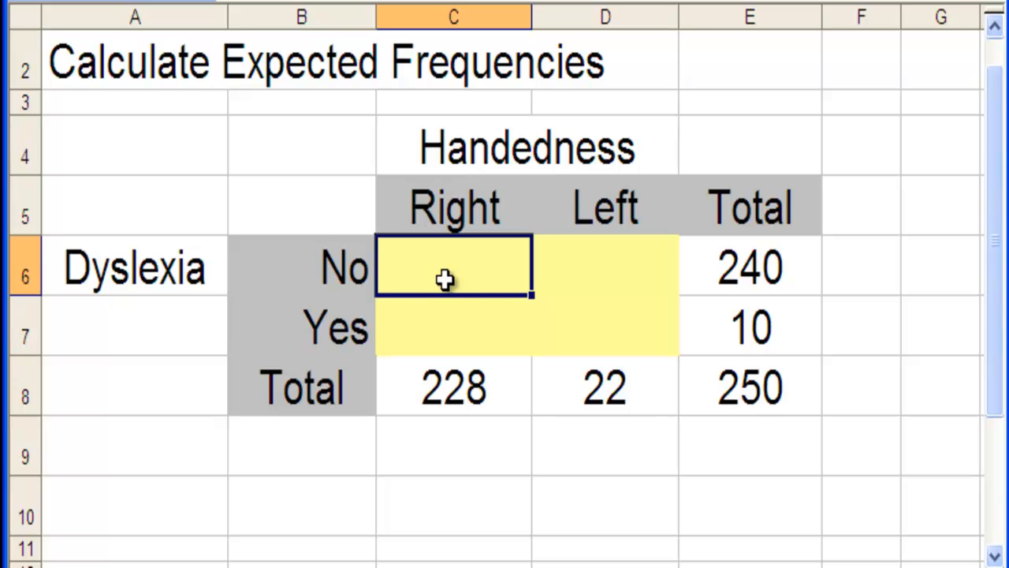
{"action": "mouse_move", "coordinate": [345, 284]}
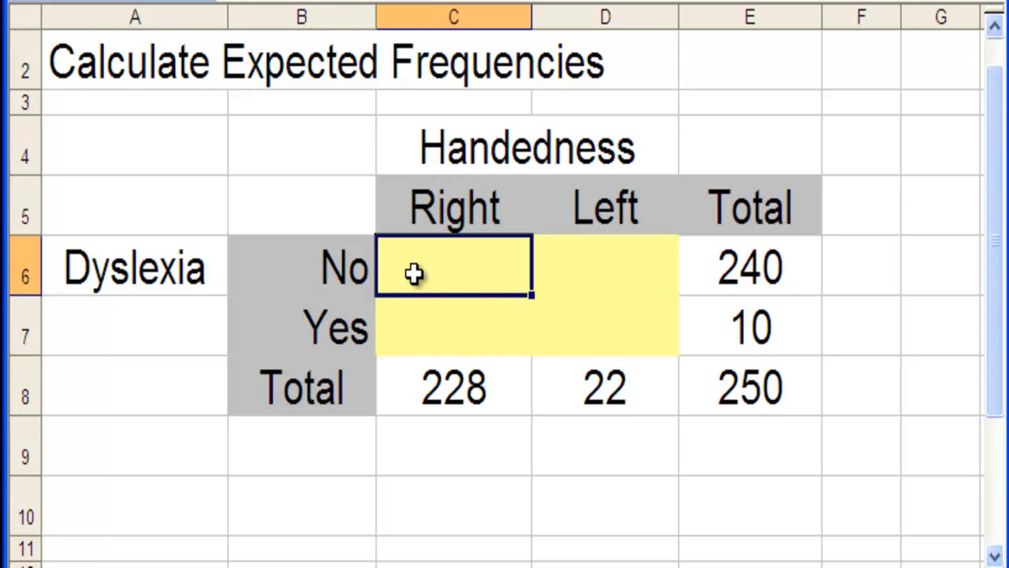
{"action": "mouse_move", "coordinate": [418, 284]}
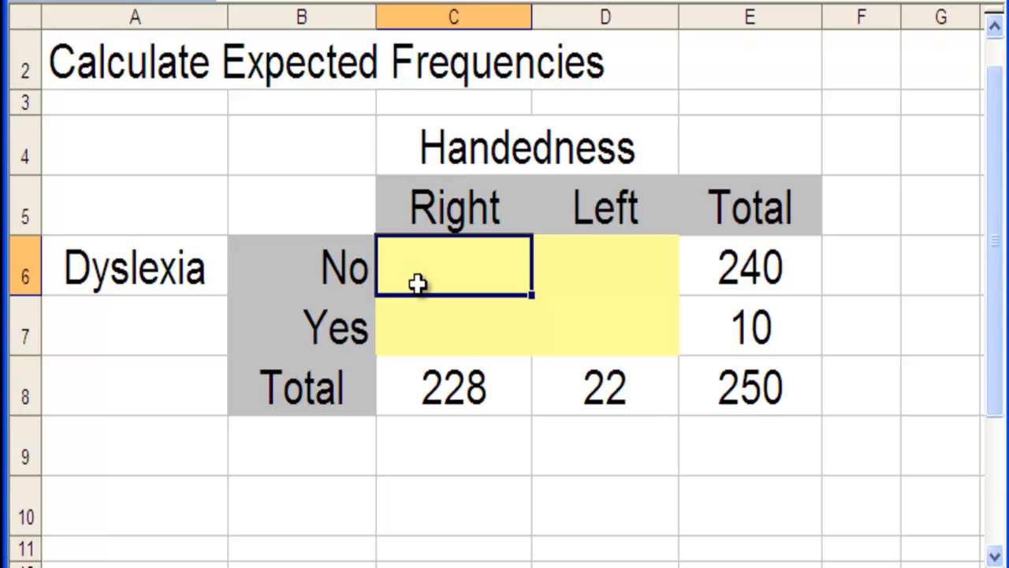
{"action": "left_click", "coordinate": [453, 387]}
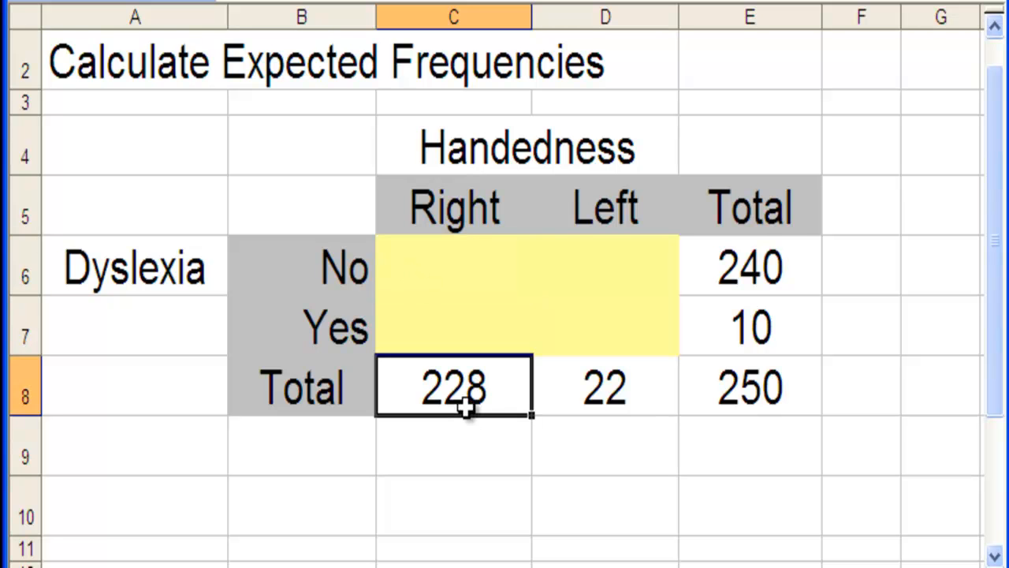
{"action": "mouse_move", "coordinate": [760, 270]}
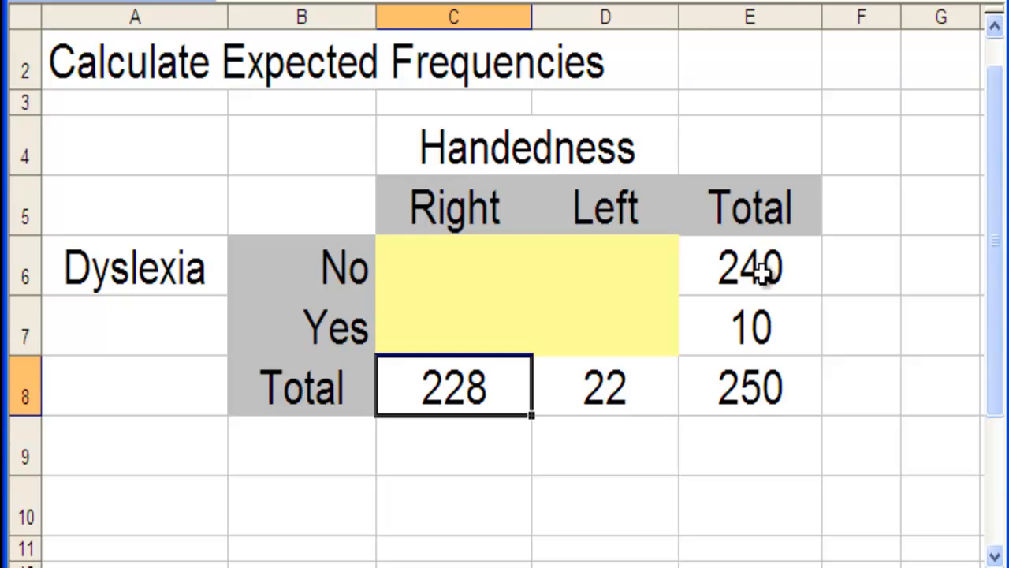
{"action": "left_click", "coordinate": [747, 268]}
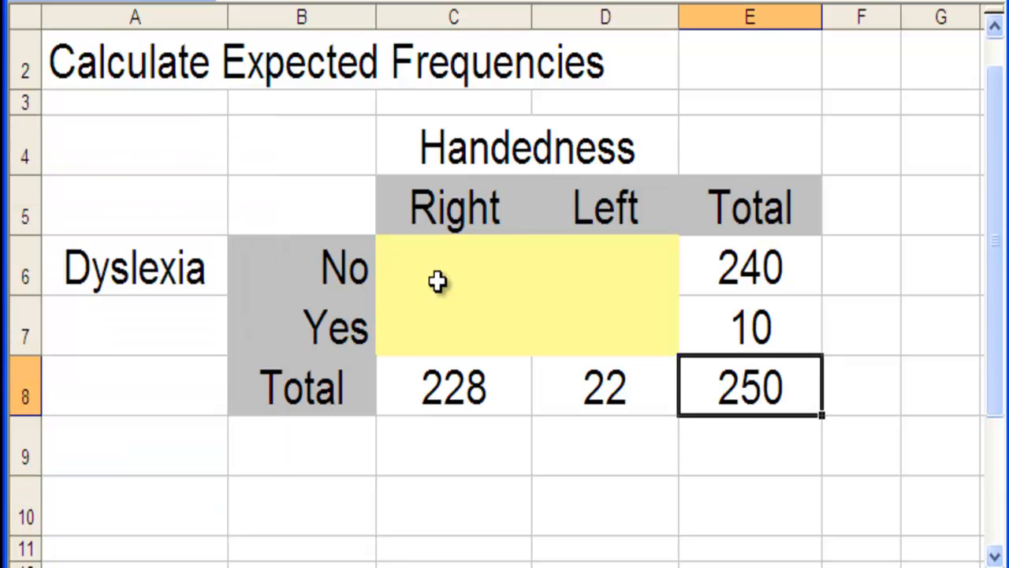
Enter 218.88 as the Right/No expected frequency in cell C6.
{"action": "type", "text": "218."}
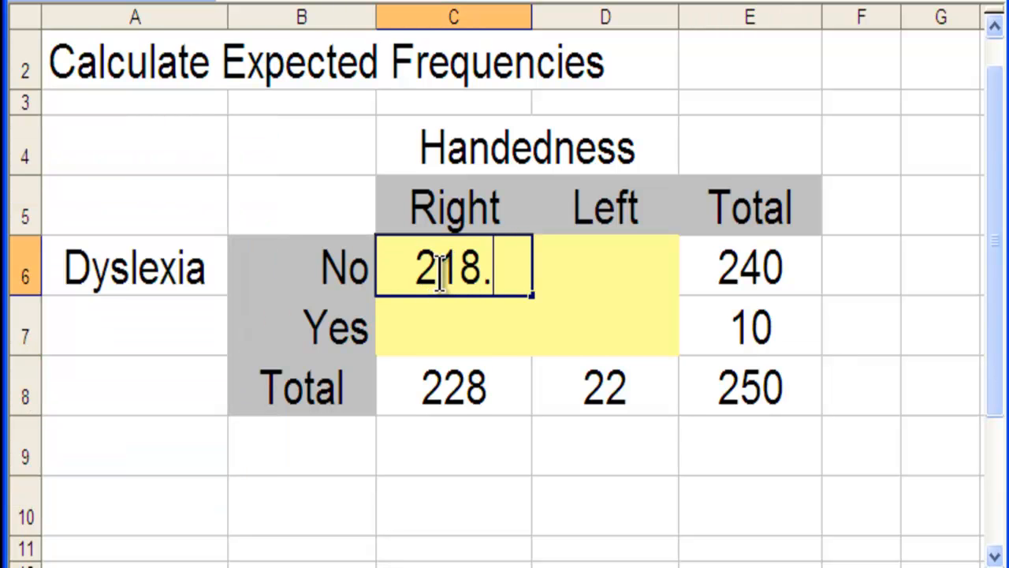
{"action": "type", "text": "88"}
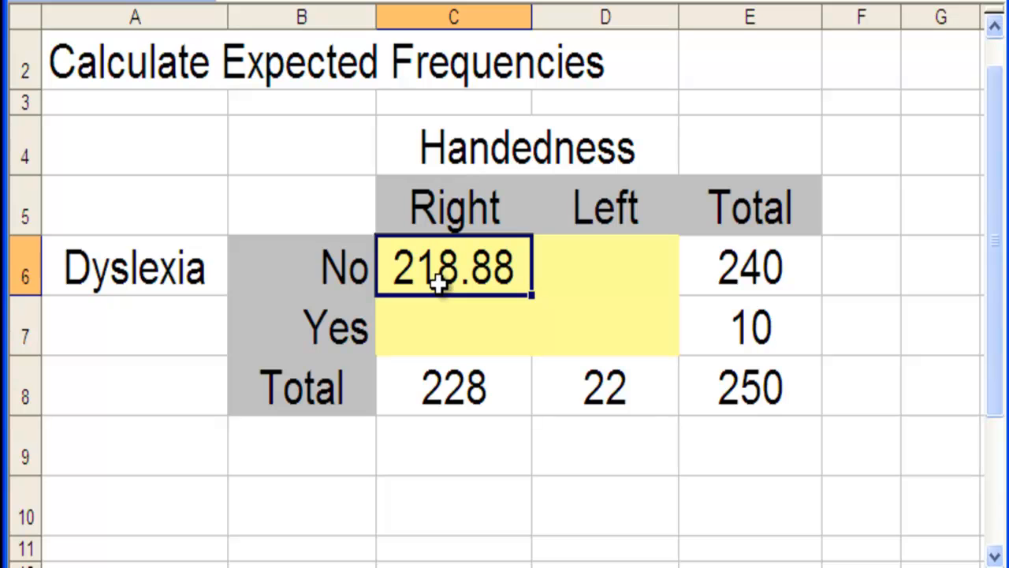
{"action": "left_click", "coordinate": [454, 327]}
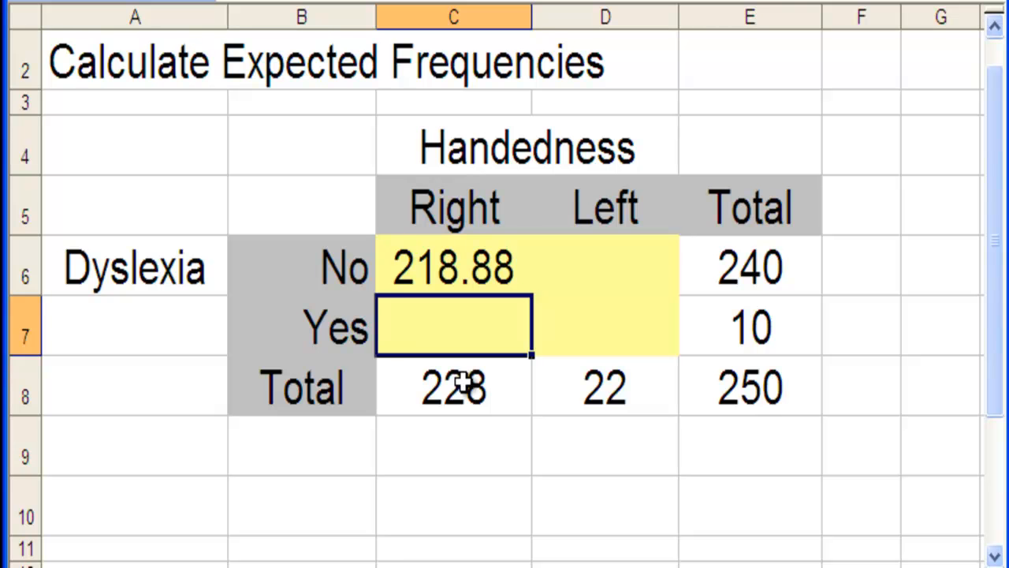
{"action": "left_click", "coordinate": [454, 386]}
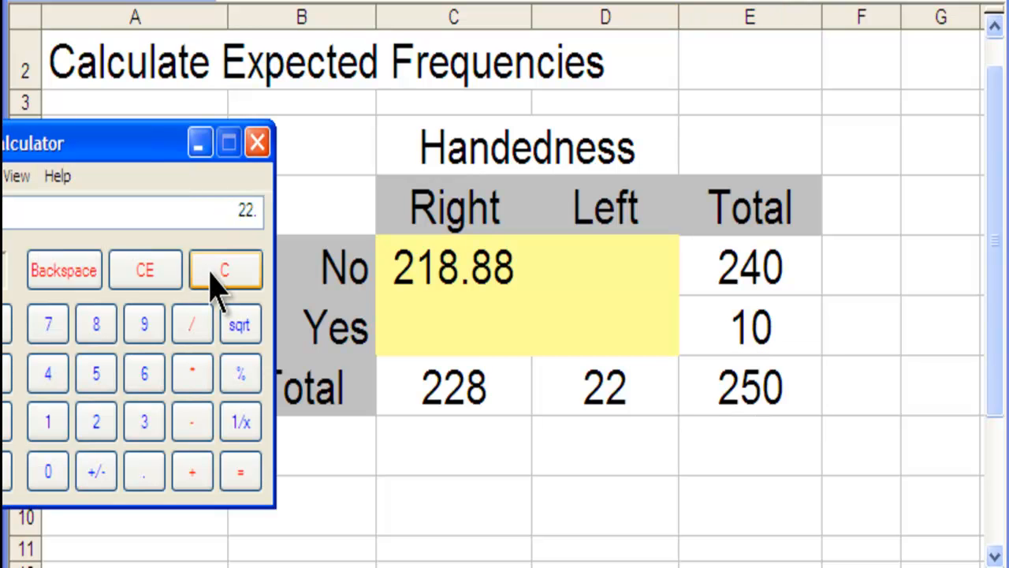
Clear the Calculator and compute 228 × 10 ÷ 250 = 9.12.
{"action": "left_click", "coordinate": [225, 269]}
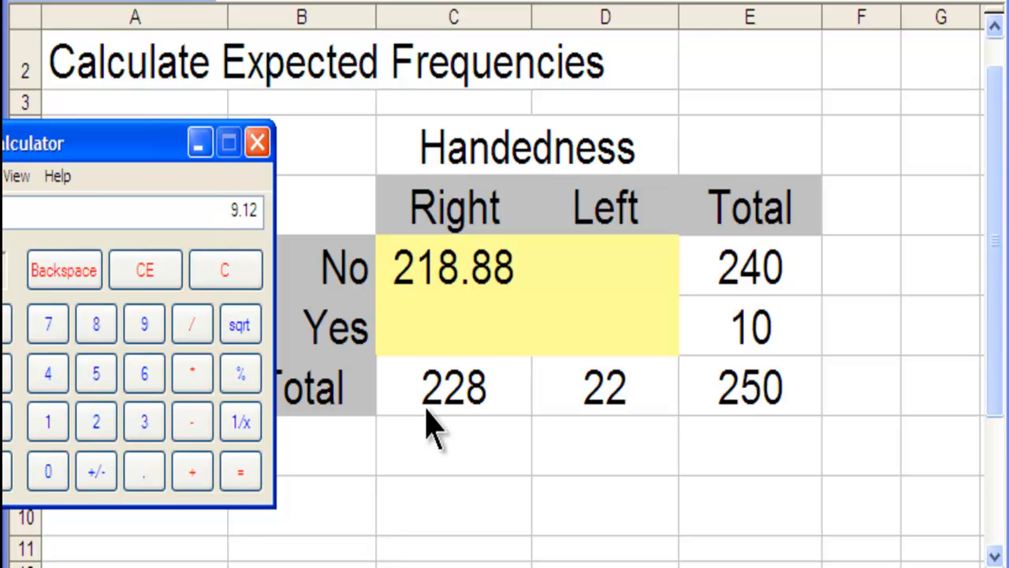
{"action": "type", "text": "9"}
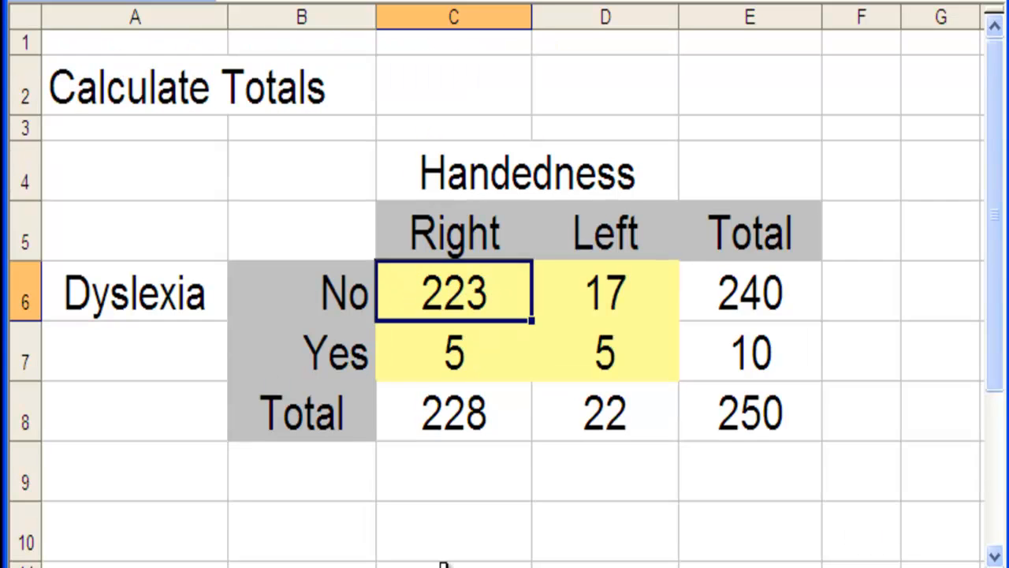
Select the Left/No expected cell D6 and point out its totals 240 and 22.
{"action": "left_click", "coordinate": [454, 352]}
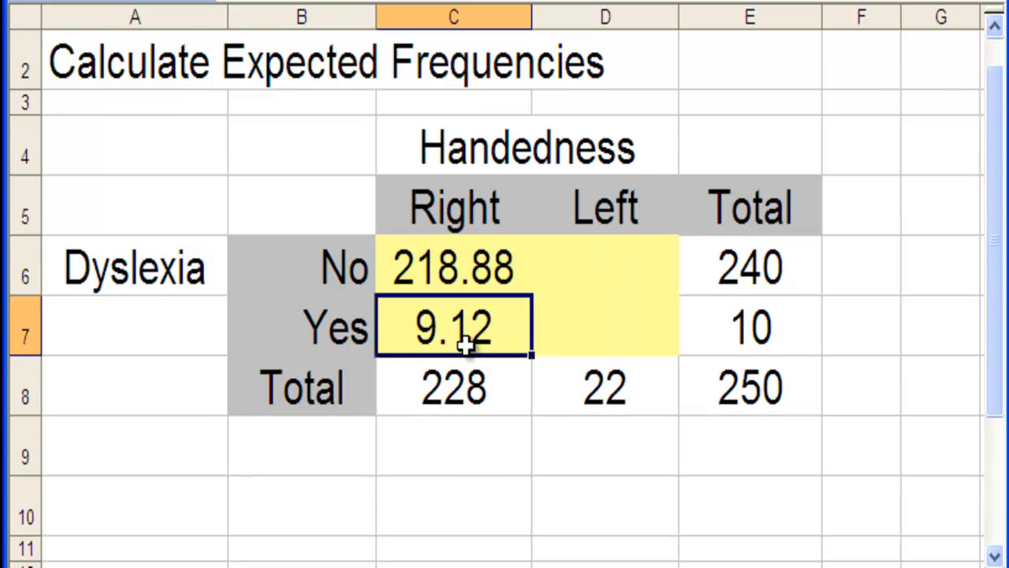
{"action": "mouse_move", "coordinate": [611, 264]}
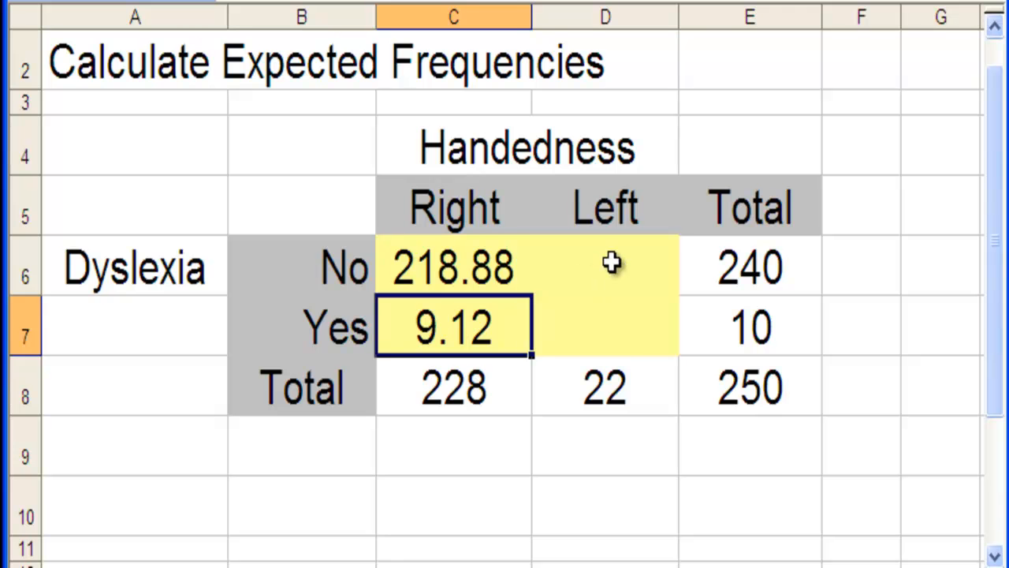
{"action": "left_click", "coordinate": [605, 268]}
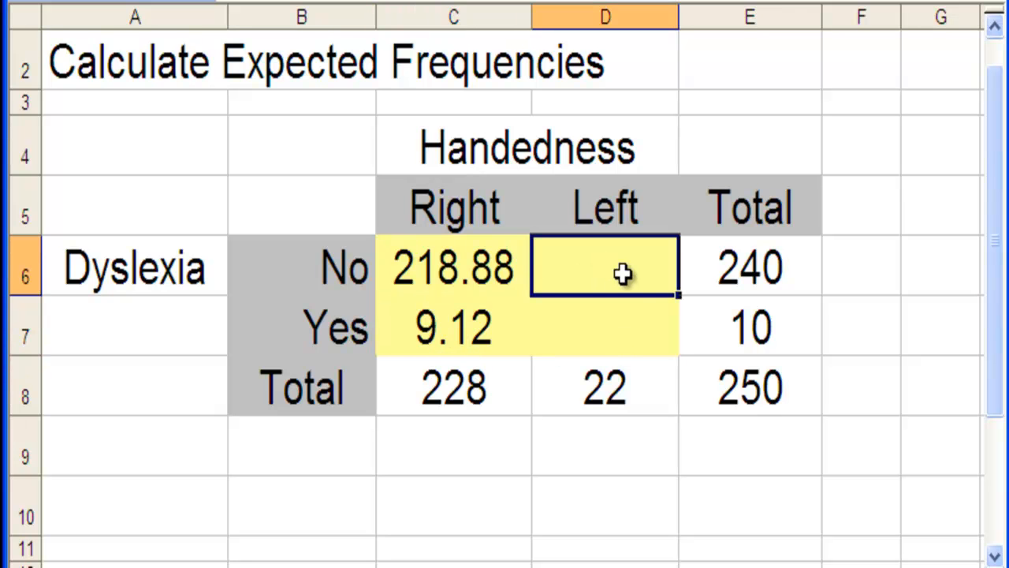
{"action": "mouse_move", "coordinate": [607, 386]}
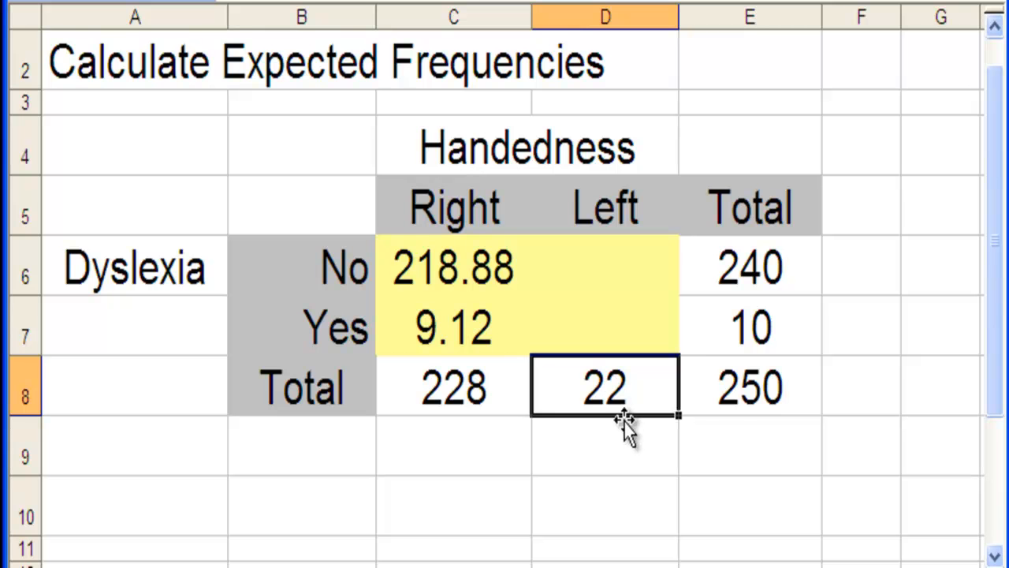
{"action": "left_click", "coordinate": [749, 268]}
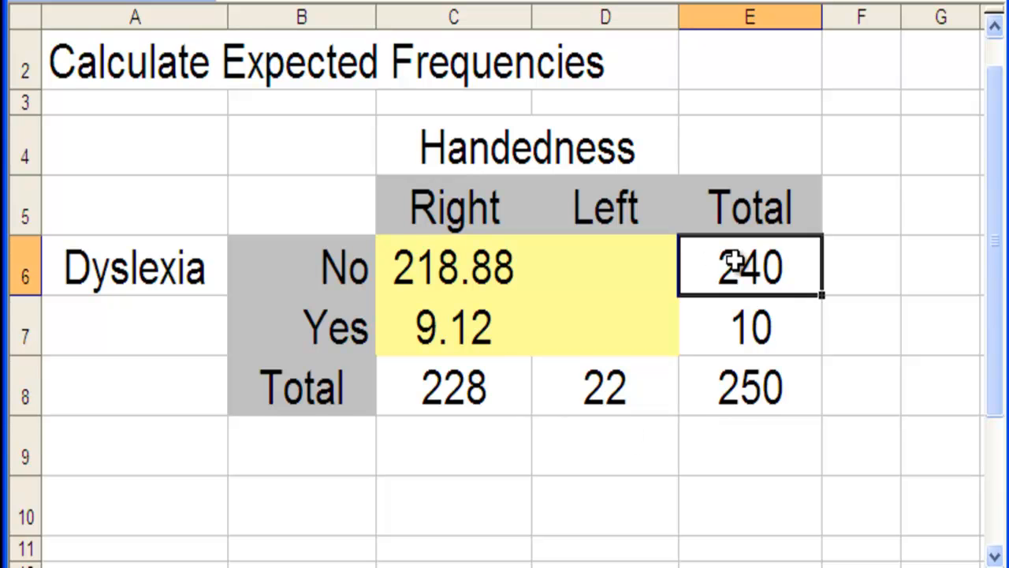
{"action": "left_click", "coordinate": [604, 387]}
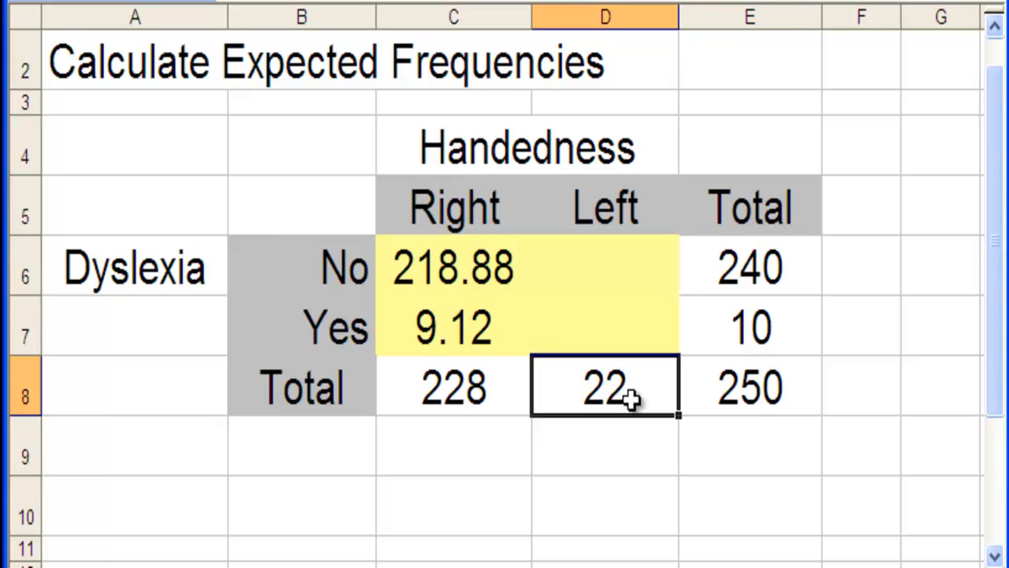
{"action": "left_click", "coordinate": [749, 268]}
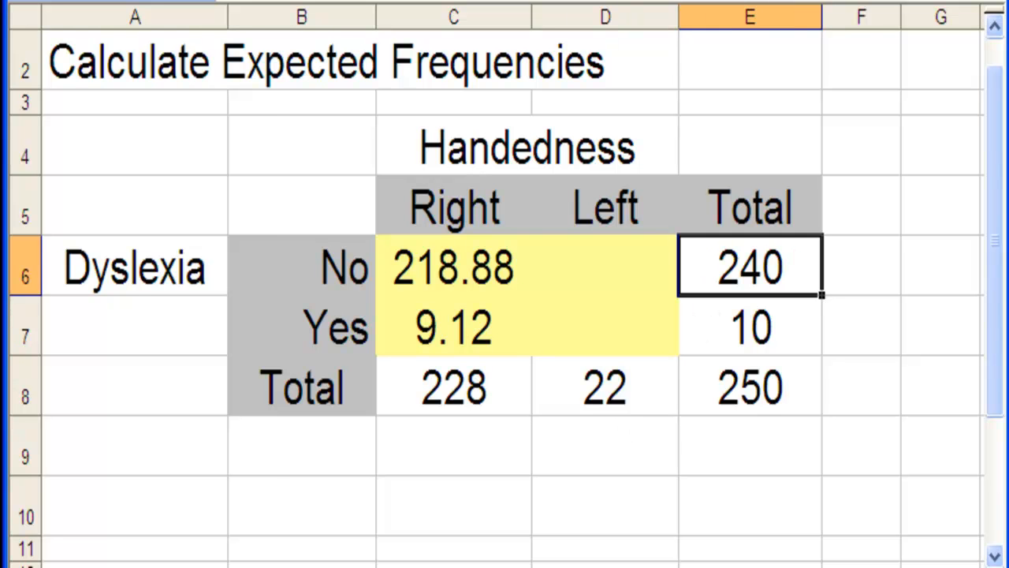